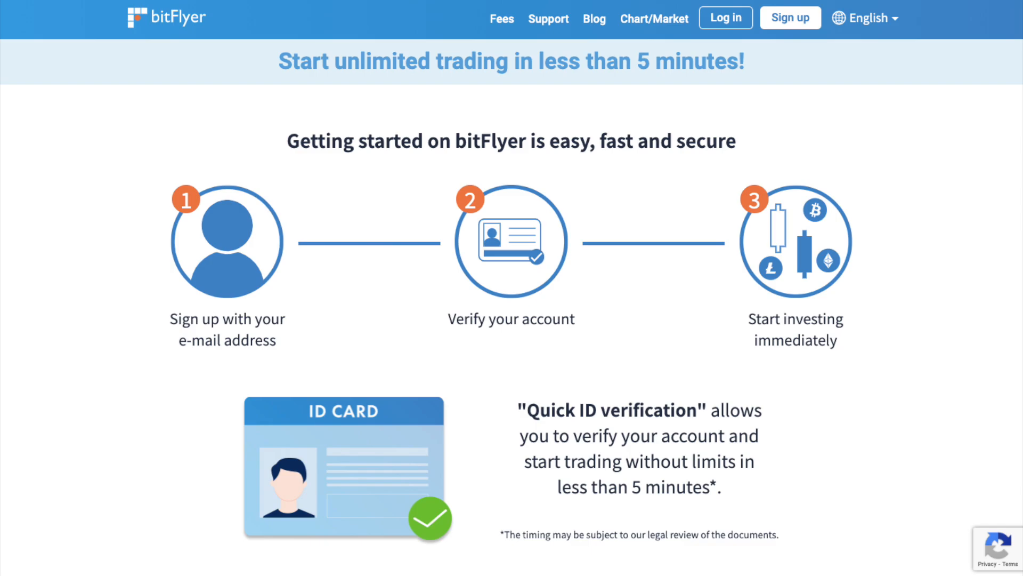
# - Log in to reach the Home dashboard with the empty assets list and BTC/EUR prices
pyautogui.click(725, 18)
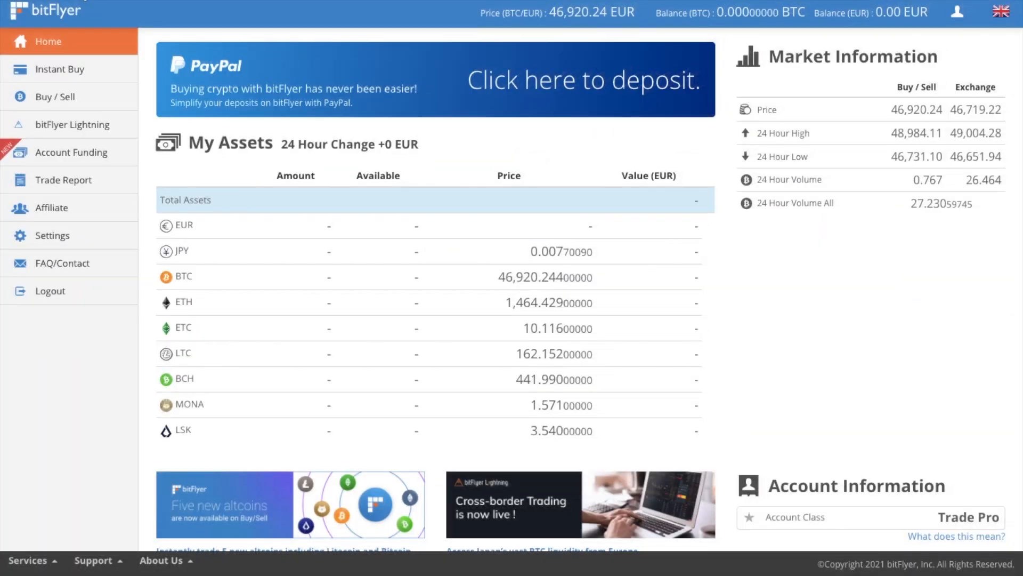
pyautogui.moveTo(75, 18)
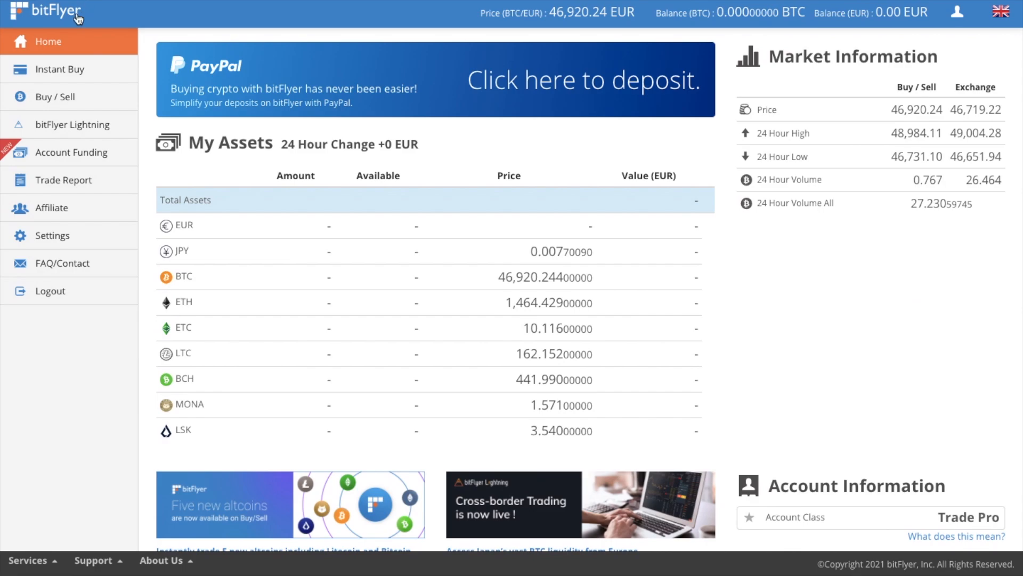
pyautogui.moveTo(557, 43)
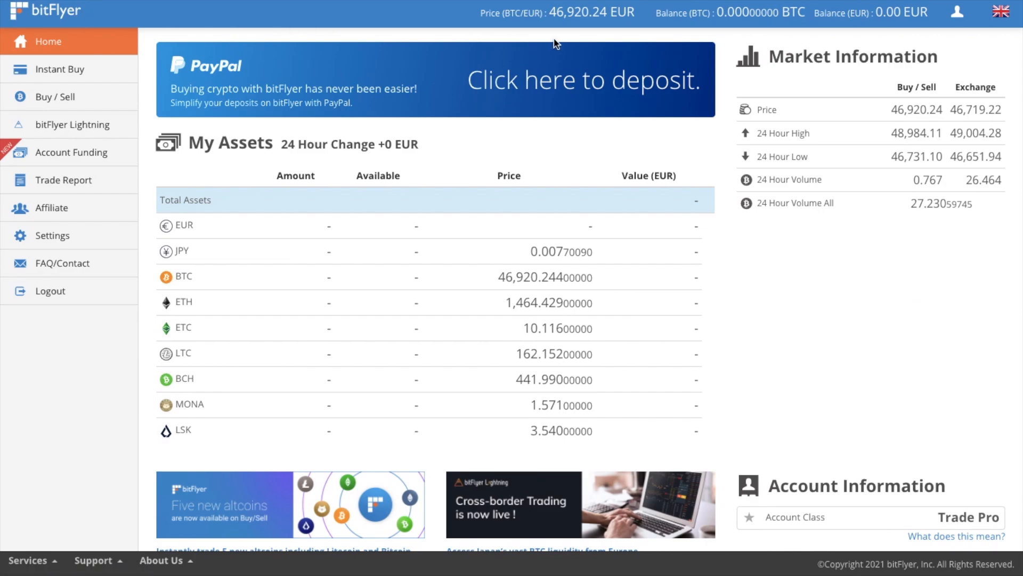
pyautogui.moveTo(578, 26)
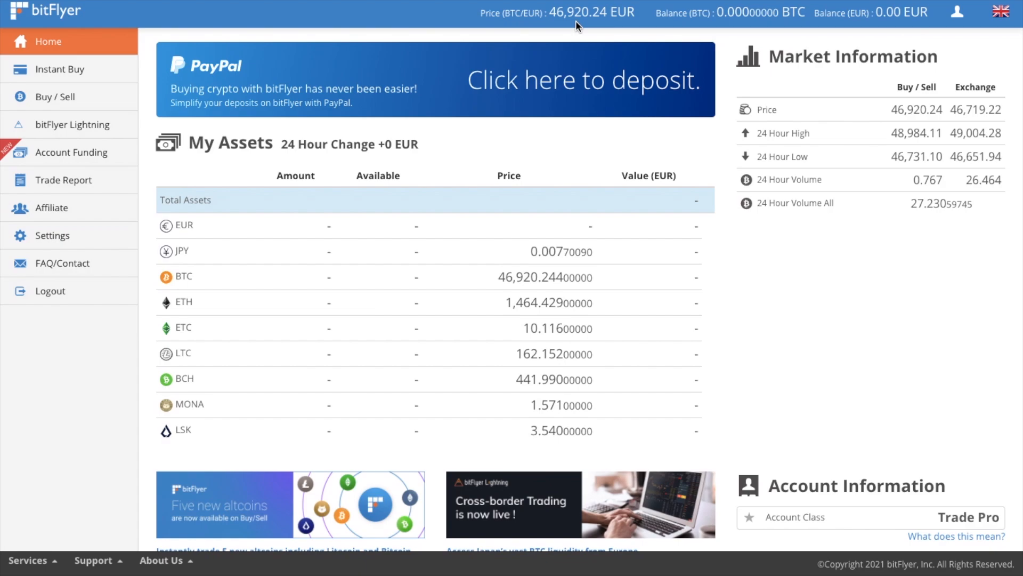
pyautogui.moveTo(397, 240)
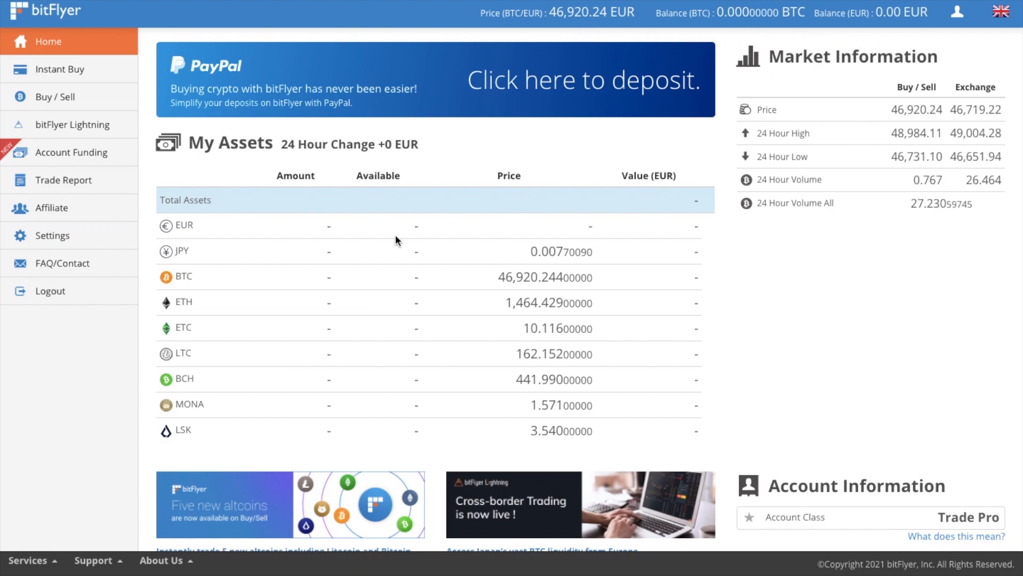
pyautogui.moveTo(395, 417)
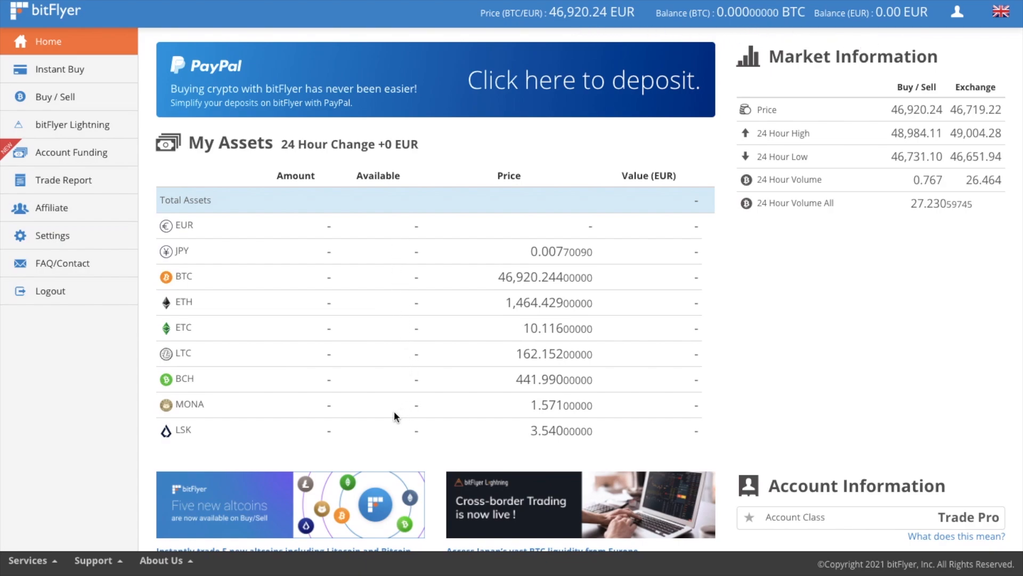
pyautogui.moveTo(871, 249)
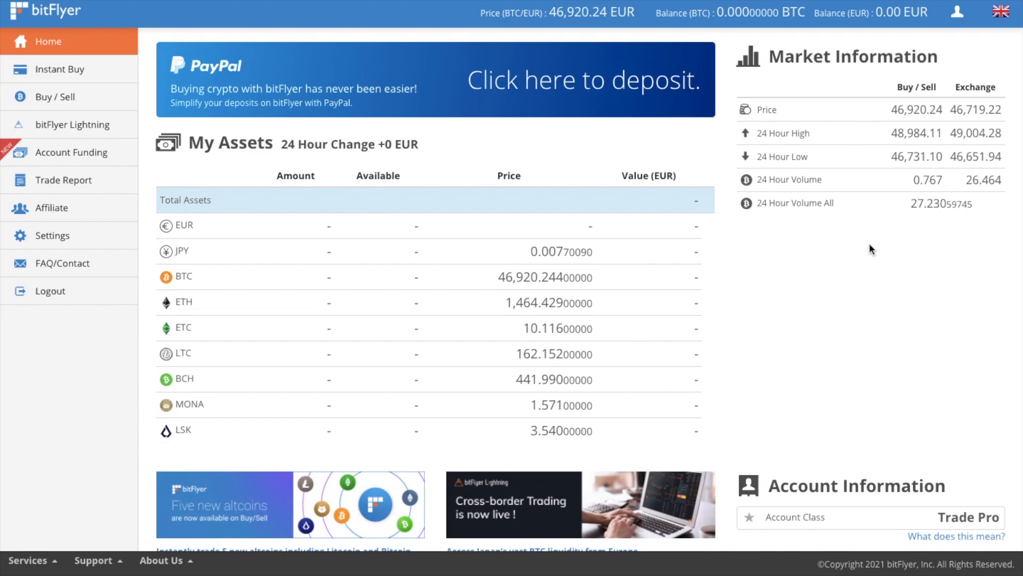
pyautogui.scroll(-3)
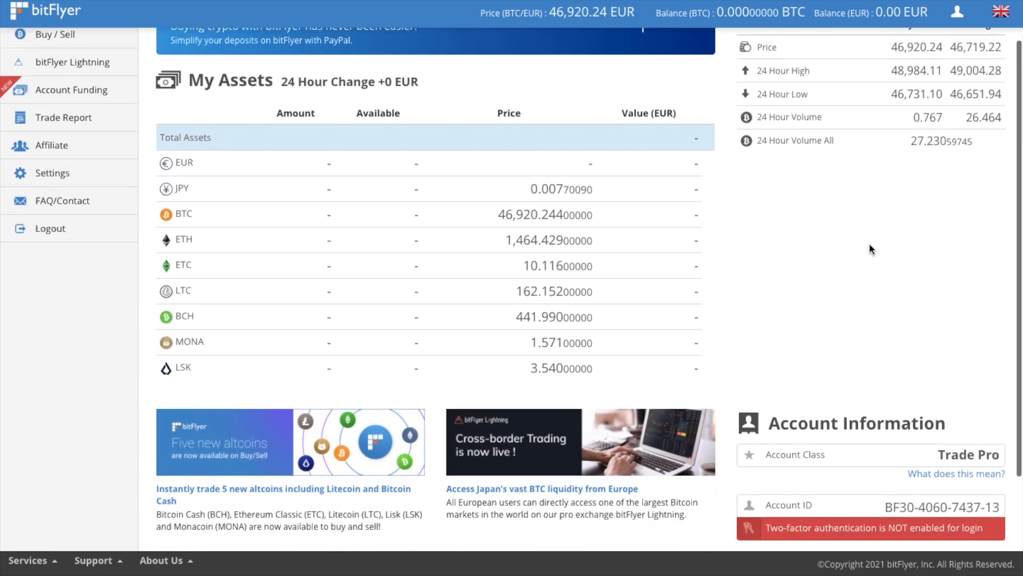
pyautogui.scroll(-3)
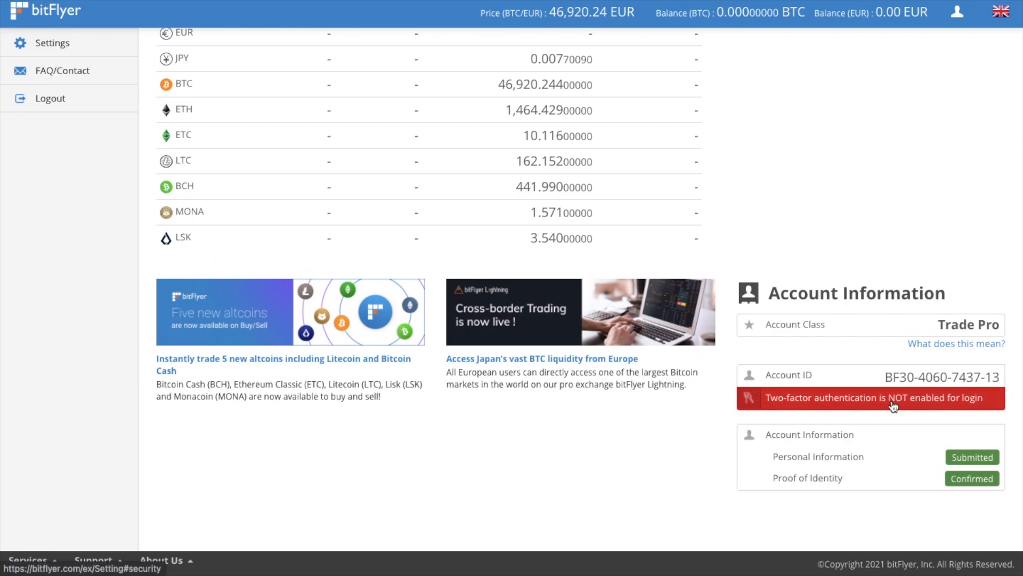
pyautogui.click(870, 397)
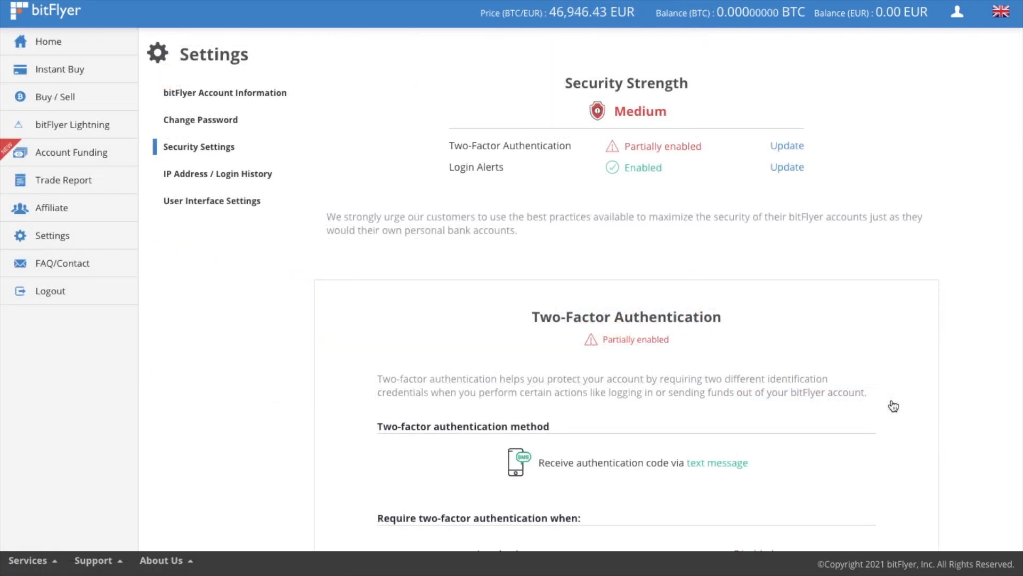
pyautogui.click(48, 42)
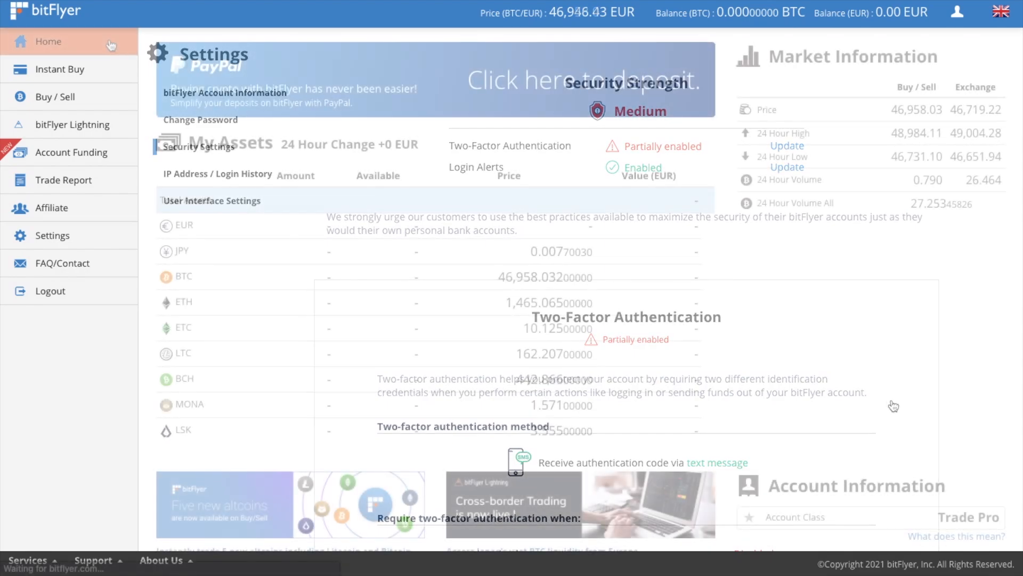
pyautogui.click(49, 42)
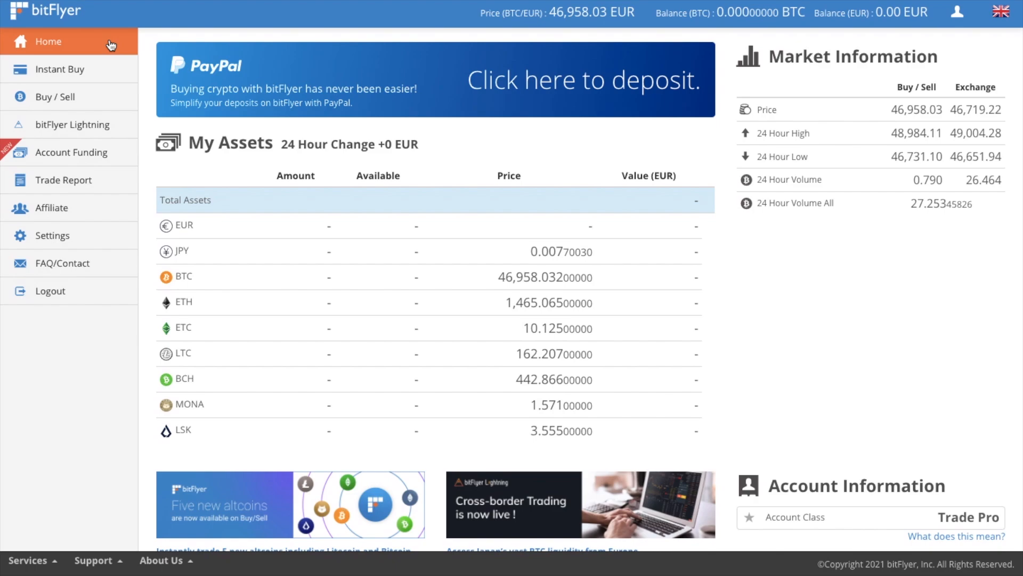
pyautogui.moveTo(72, 70)
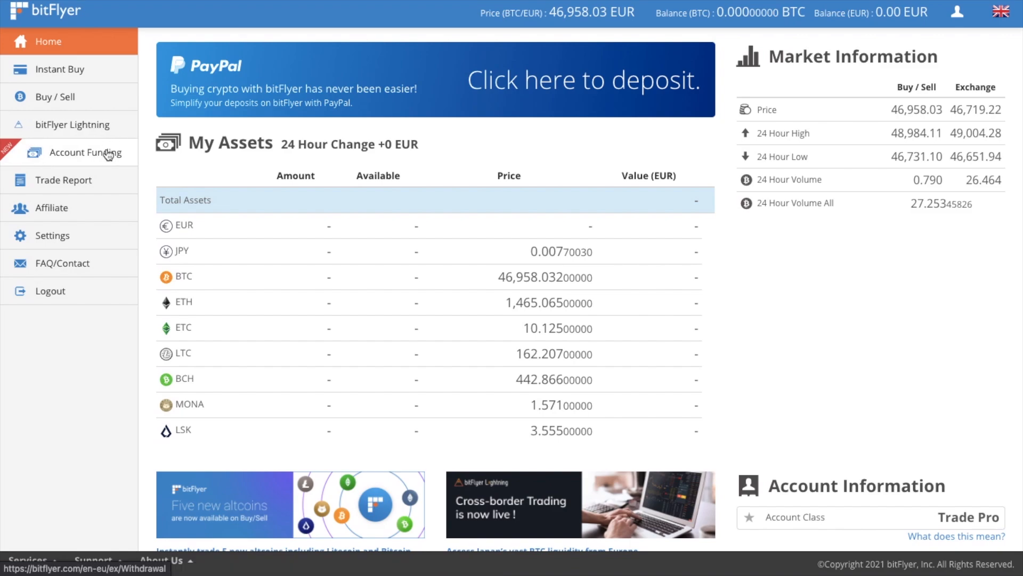
# - Go to Account Funding and show the Bank Deposit wire-transfer details for EUR
pyautogui.click(85, 152)
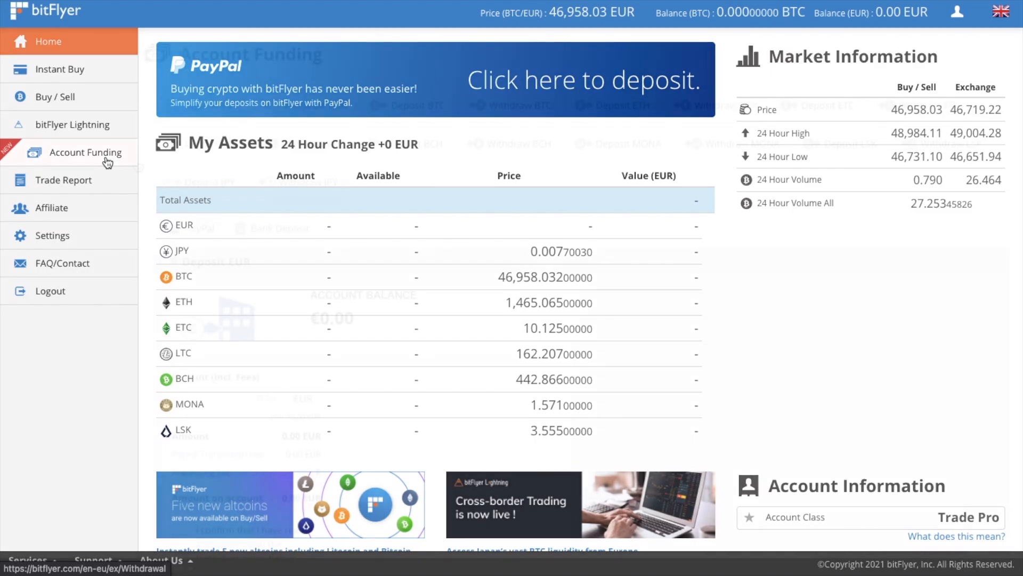
pyautogui.click(85, 152)
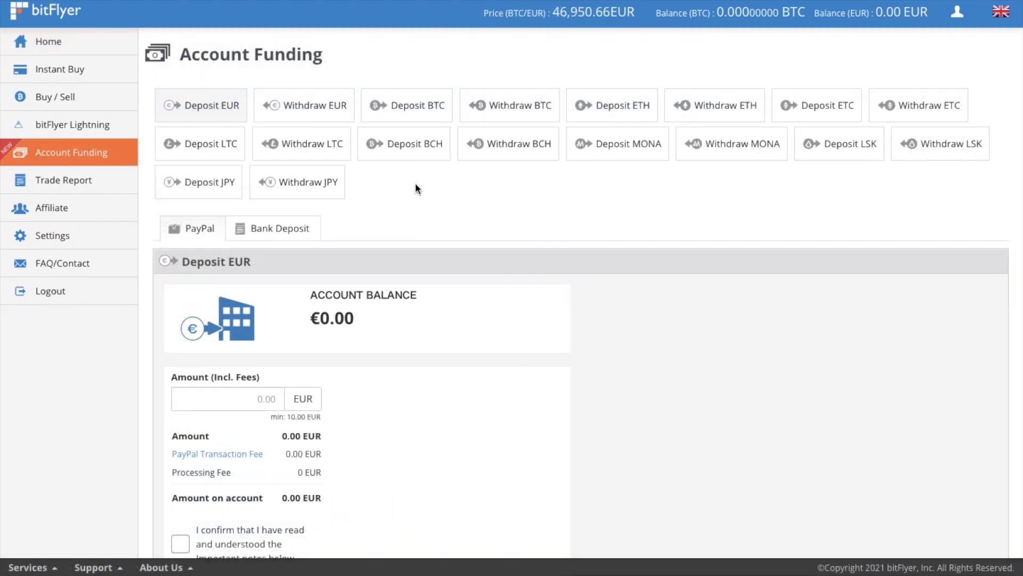
pyautogui.moveTo(479, 119)
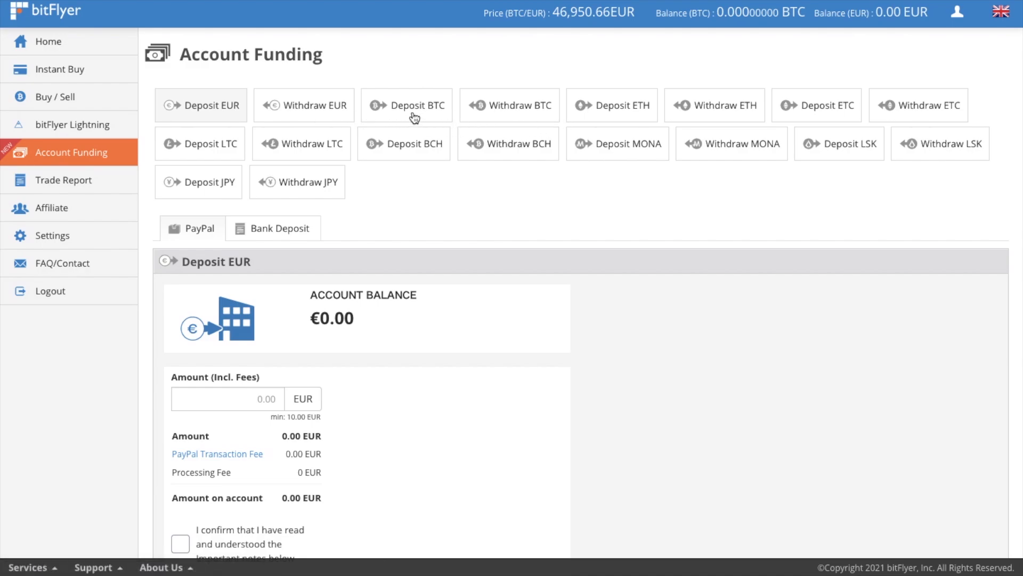
pyautogui.click(406, 105)
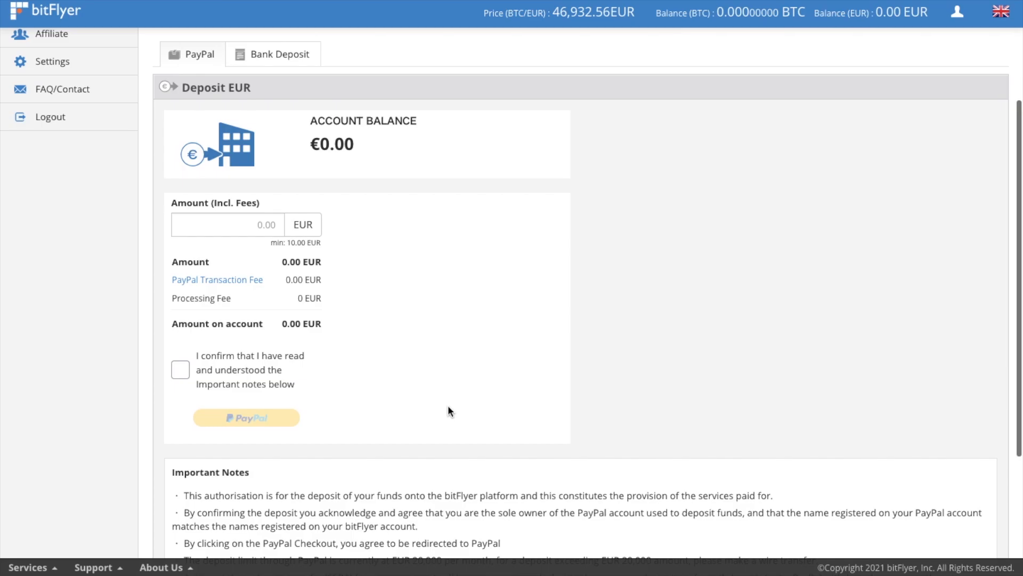
pyautogui.moveTo(281, 54)
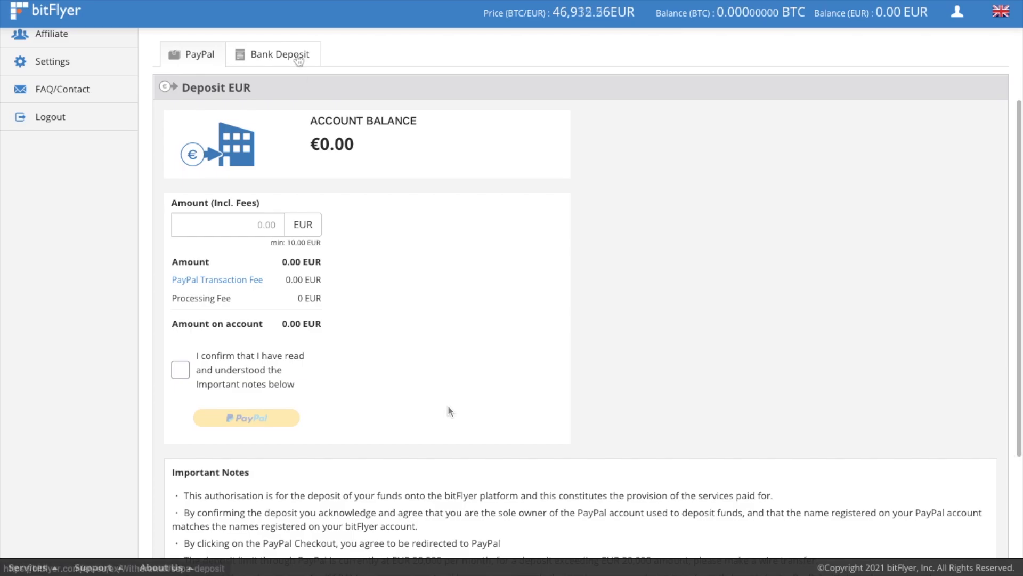
pyautogui.click(278, 53)
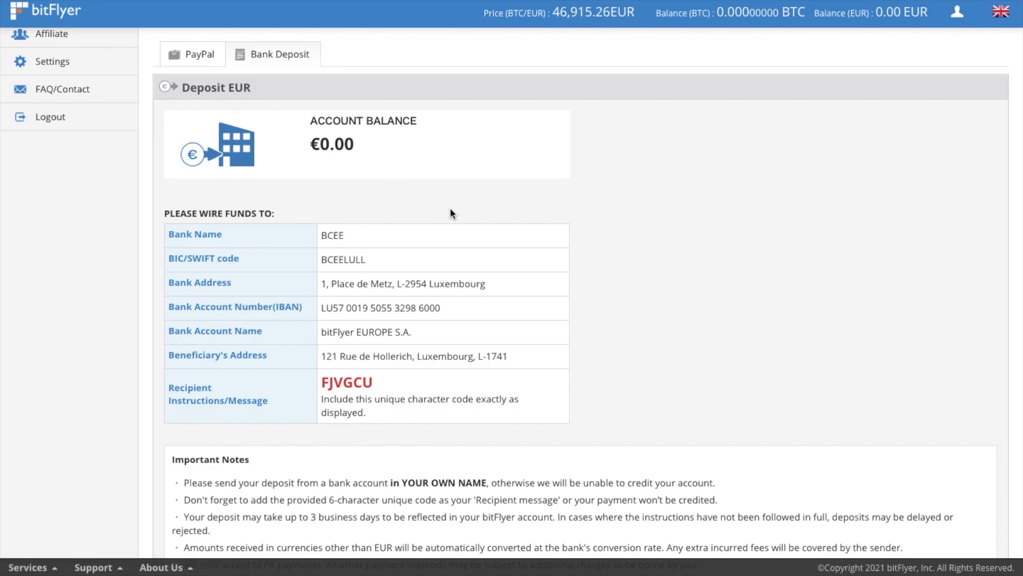
pyautogui.moveTo(573, 319)
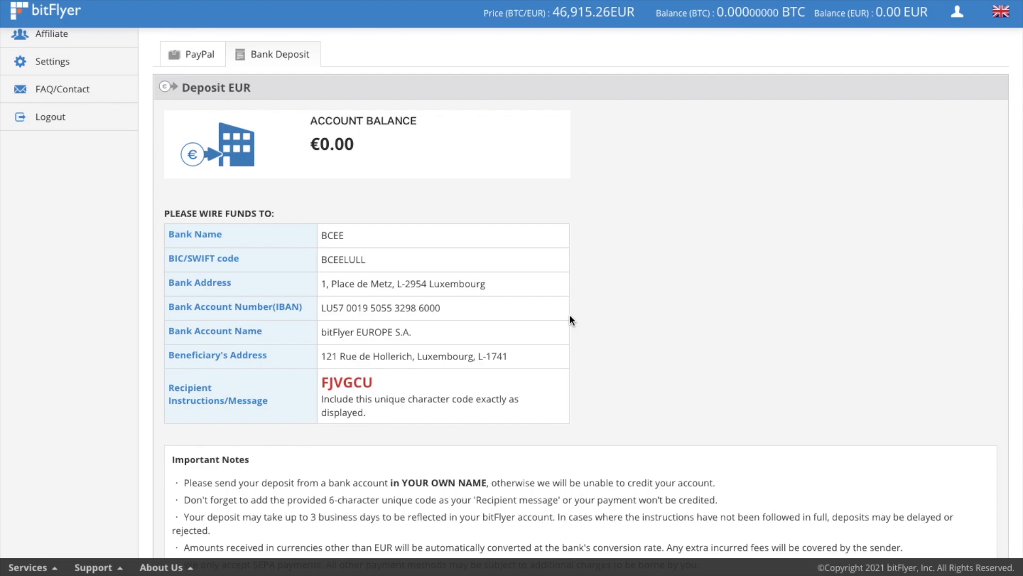
# - Set up a 100 EUR PayPal deposit with the important notes confirmed (5.25 EUR fee, 94.75 net)
pyautogui.click(200, 54)
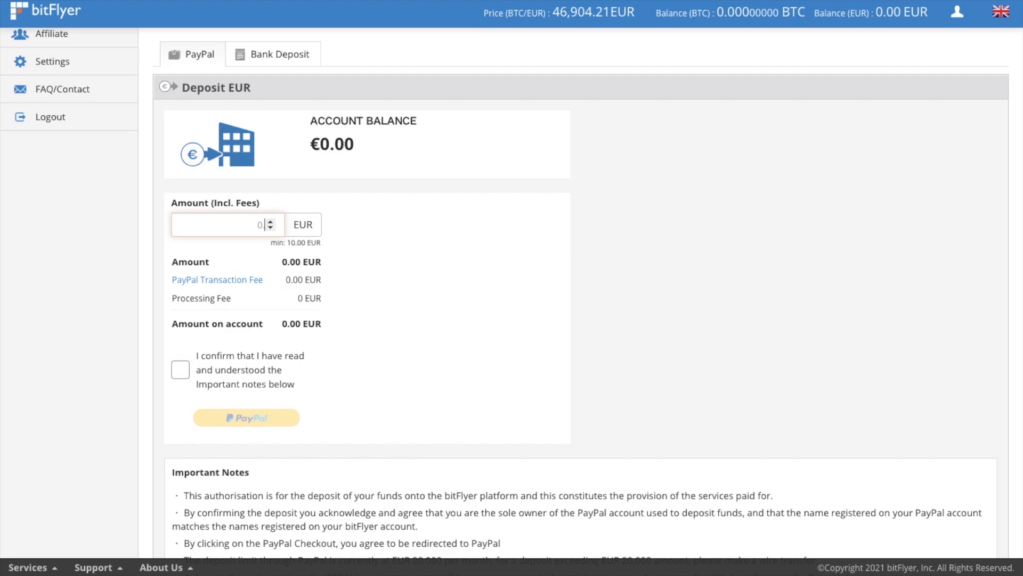
pyautogui.write('100')
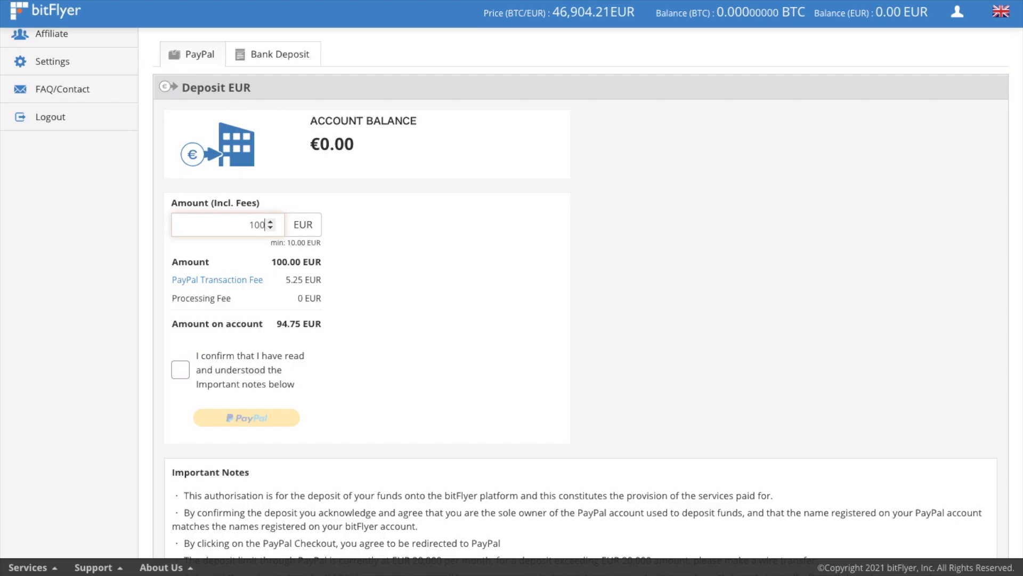
pyautogui.moveTo(136, 286)
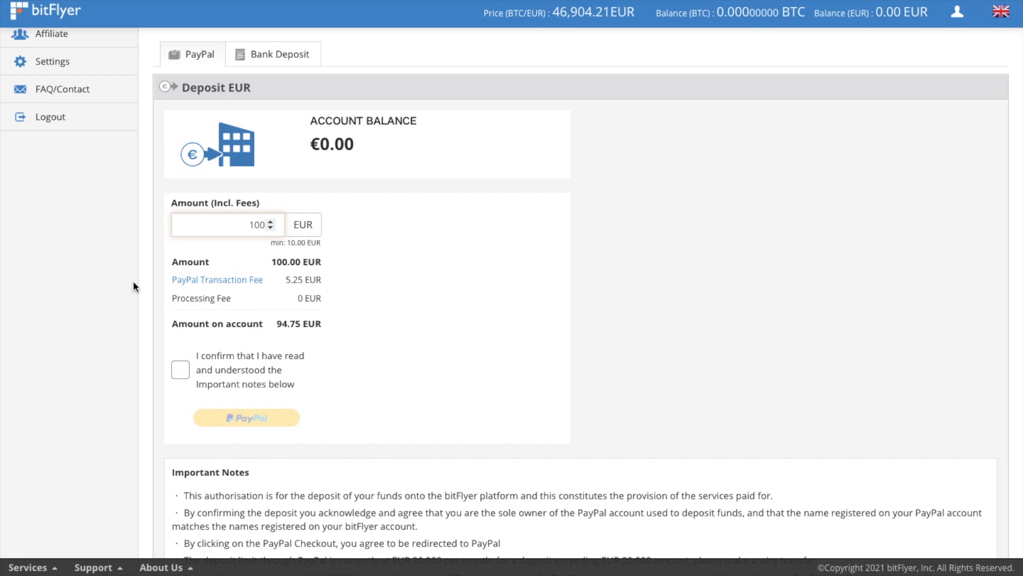
pyautogui.moveTo(335, 281)
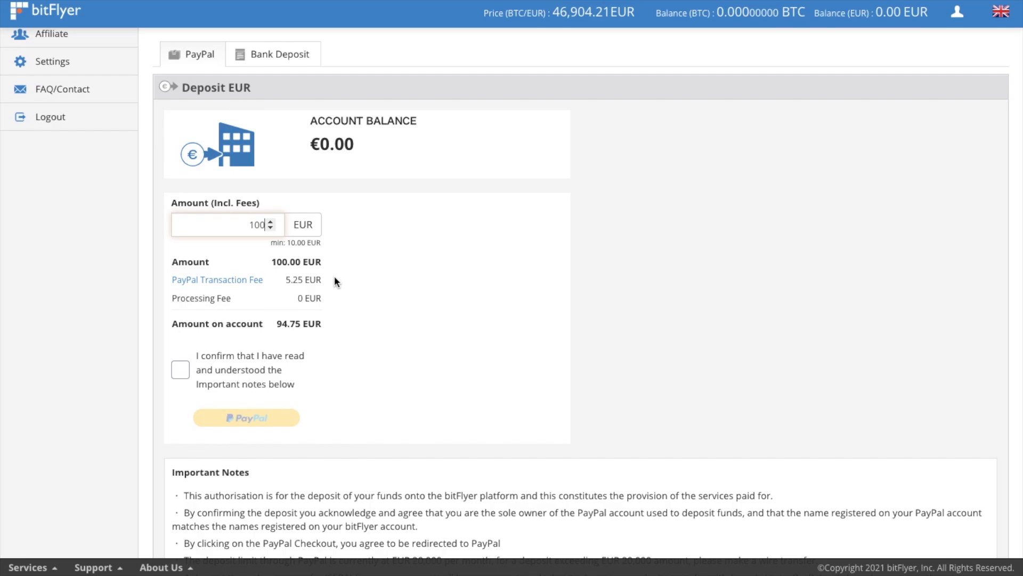
pyautogui.click(180, 370)
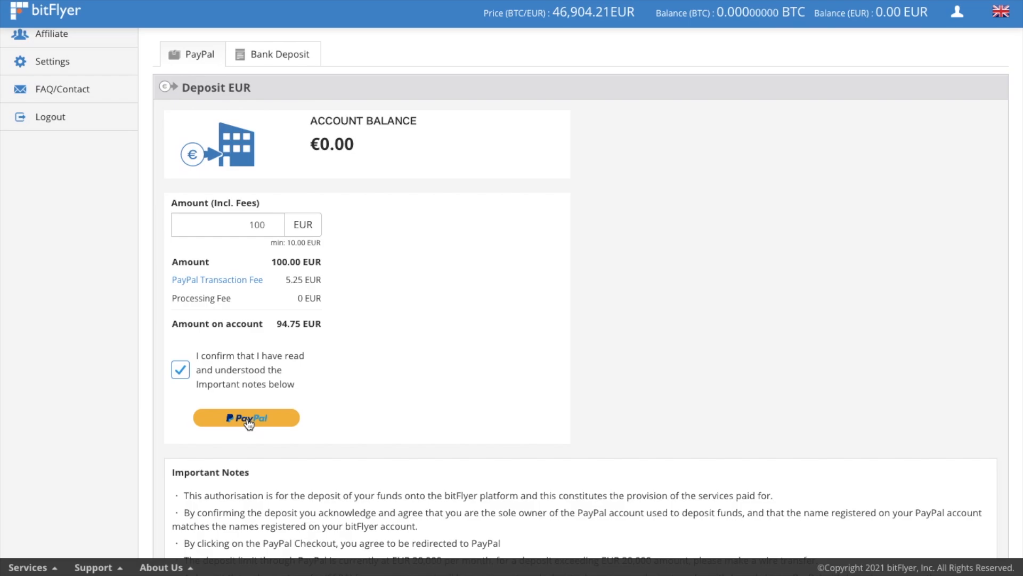
pyautogui.moveTo(466, 424)
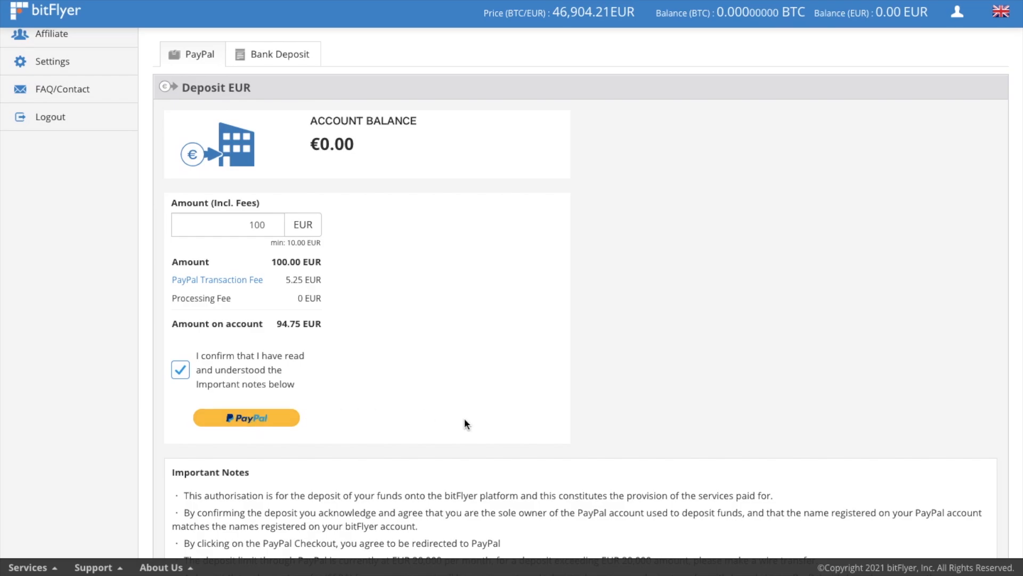
pyautogui.scroll(-3)
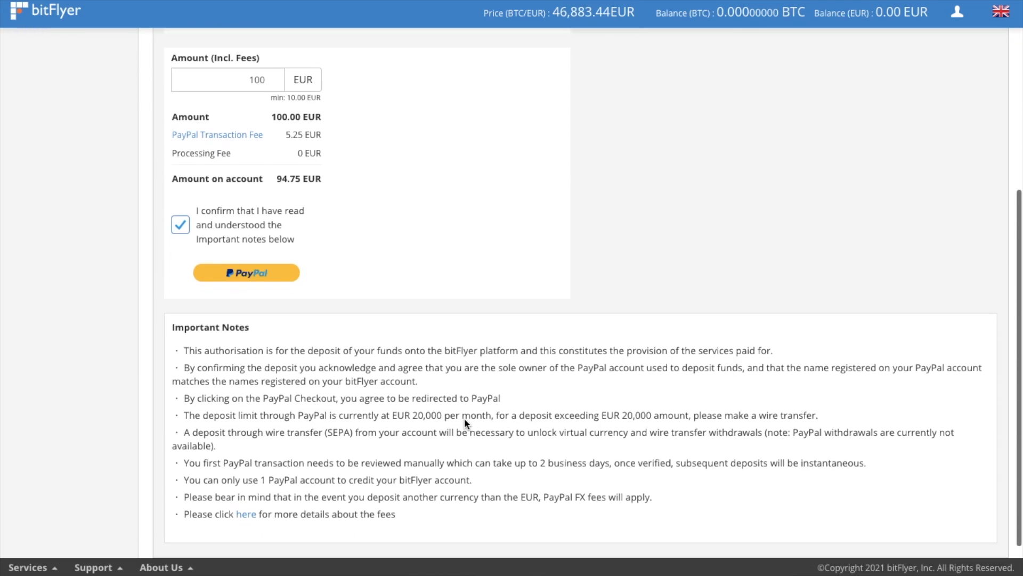
pyautogui.moveTo(601, 406)
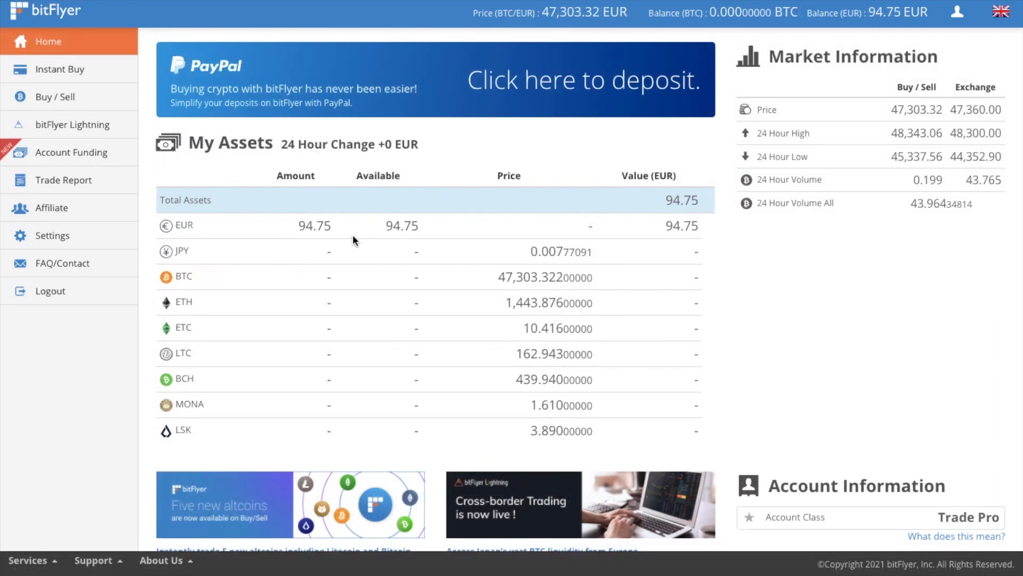
pyautogui.moveTo(633, 231)
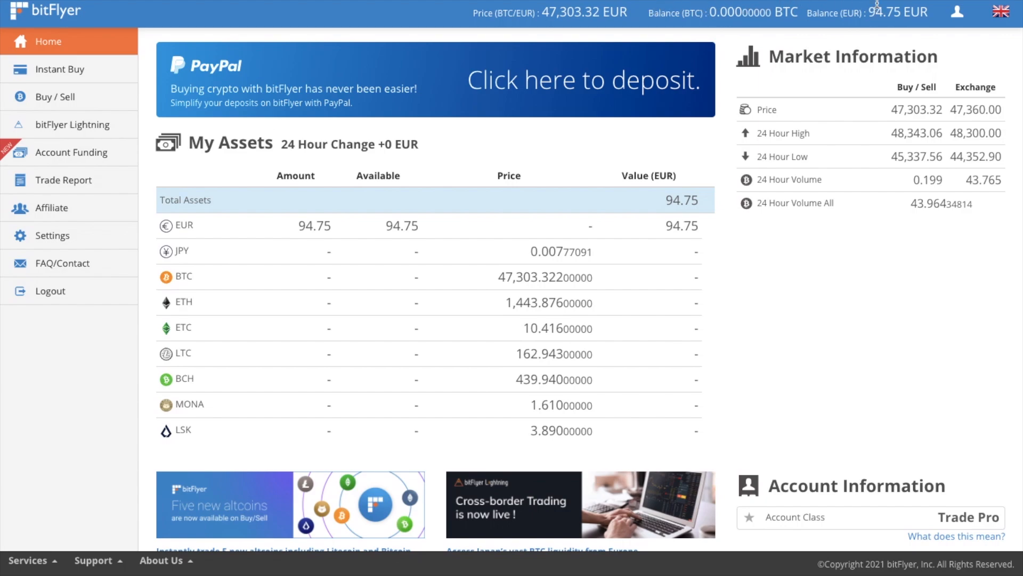
pyautogui.moveTo(909, 13)
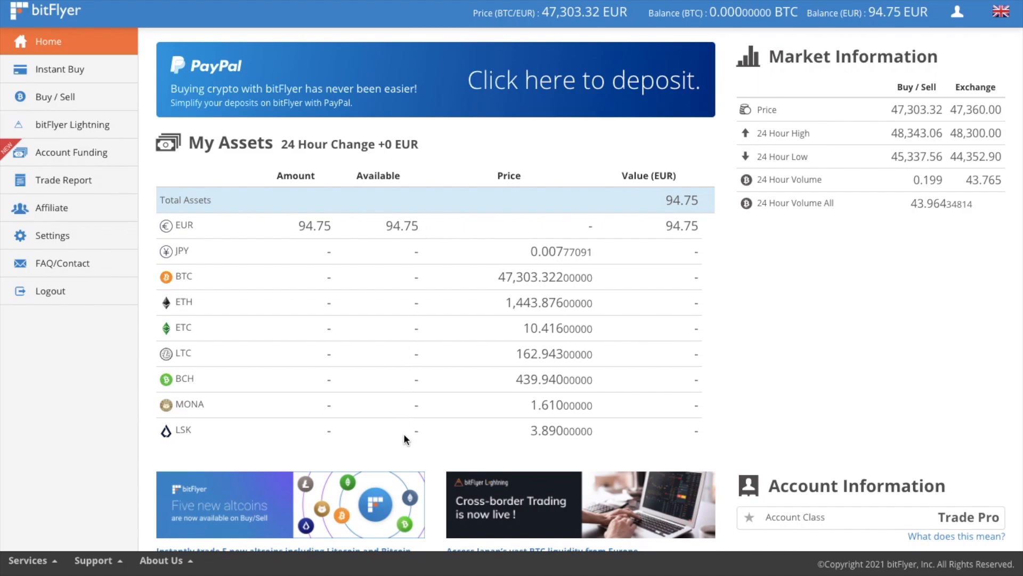
# - Quote an Instant Buy of 94.75 EUR of Bitcoin paid by credit card, totalling 96.85 EUR
pyautogui.click(72, 69)
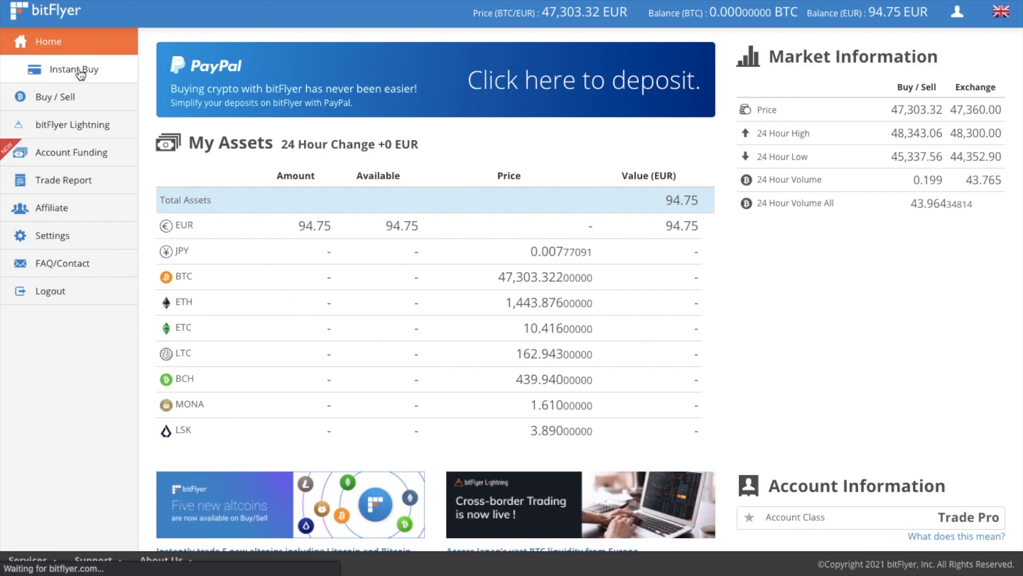
pyautogui.click(73, 70)
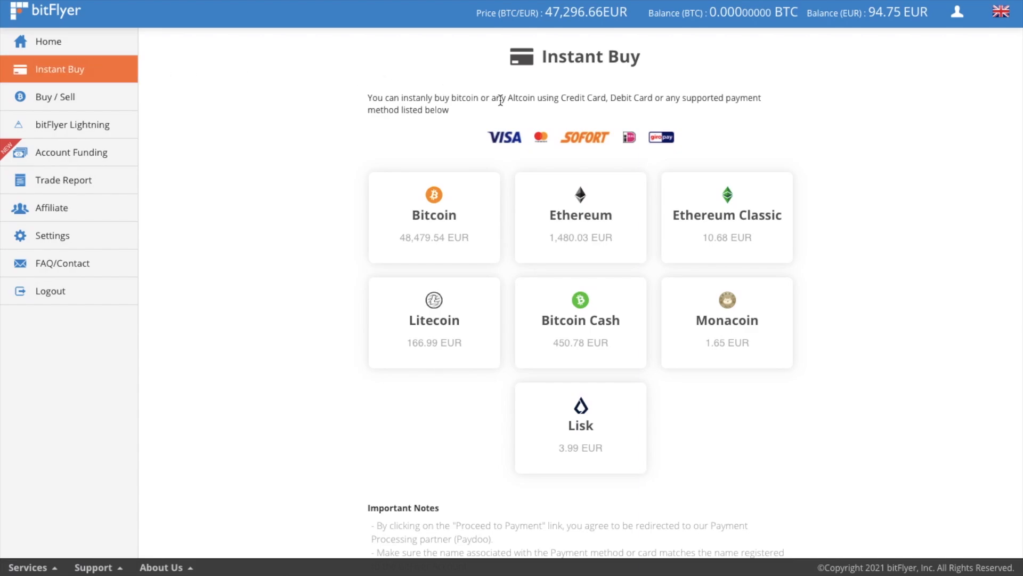
pyautogui.moveTo(509, 114)
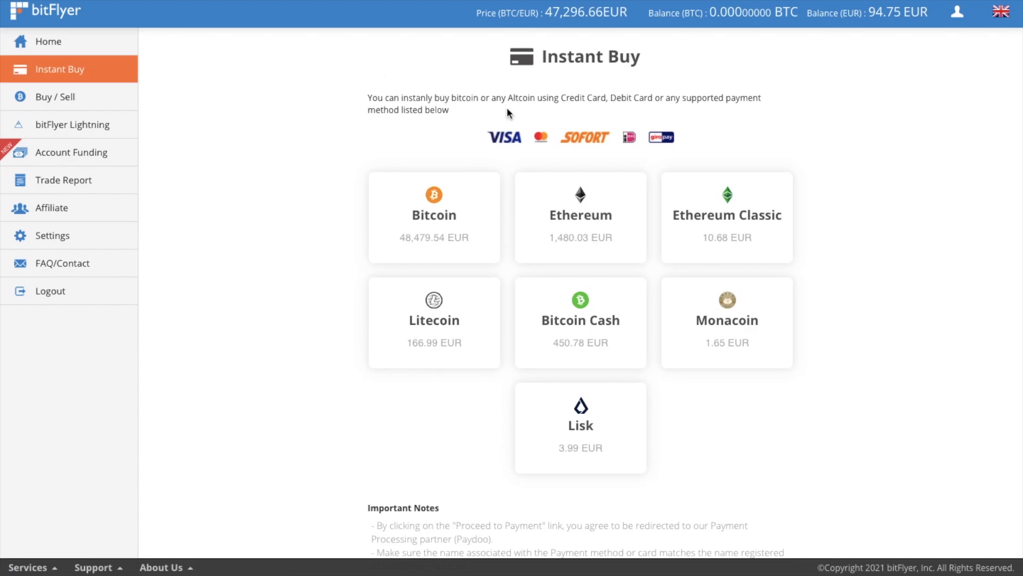
pyautogui.click(433, 216)
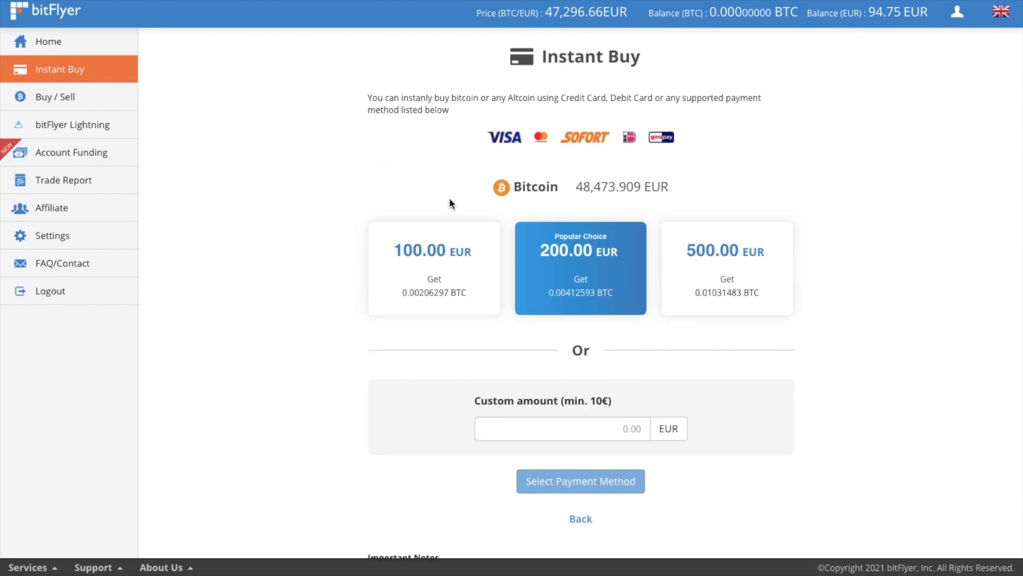
pyautogui.click(558, 429)
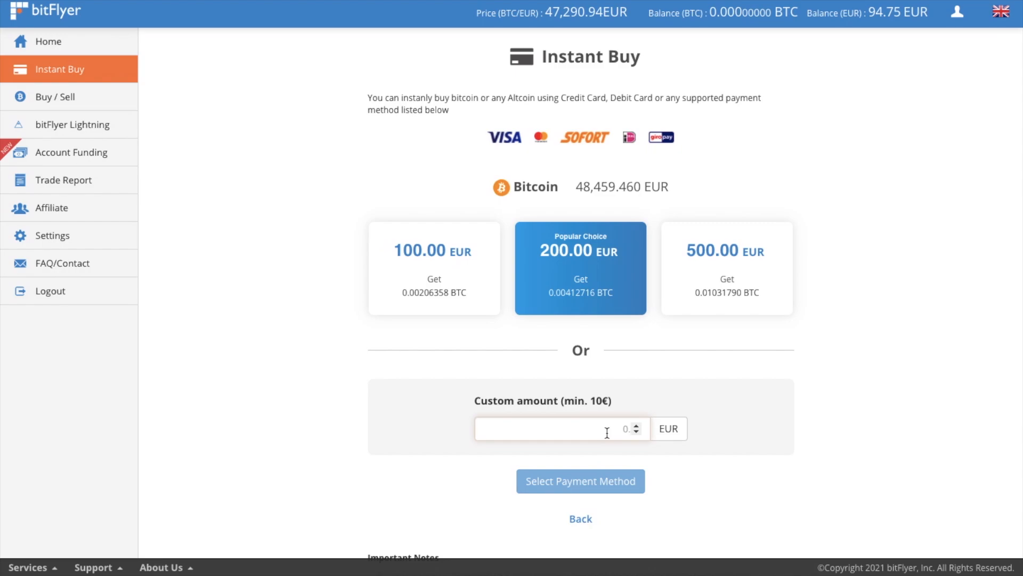
pyautogui.write('94.75')
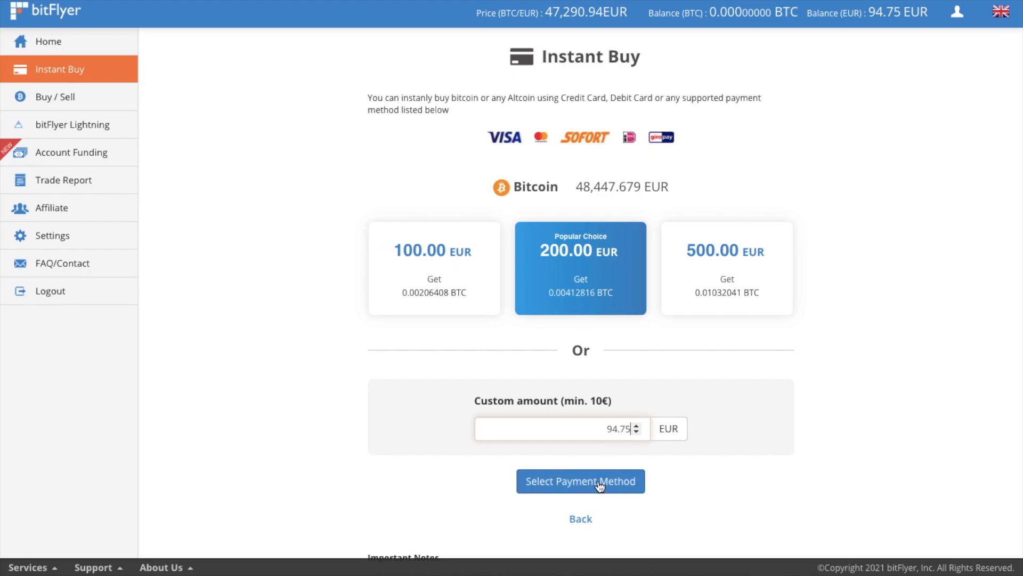
pyautogui.click(580, 481)
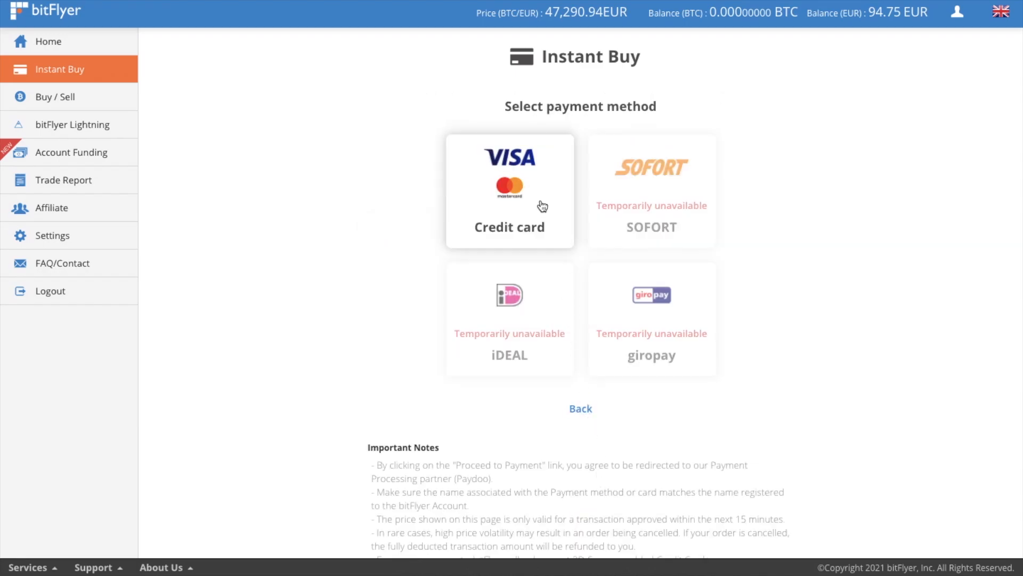
pyautogui.click(510, 190)
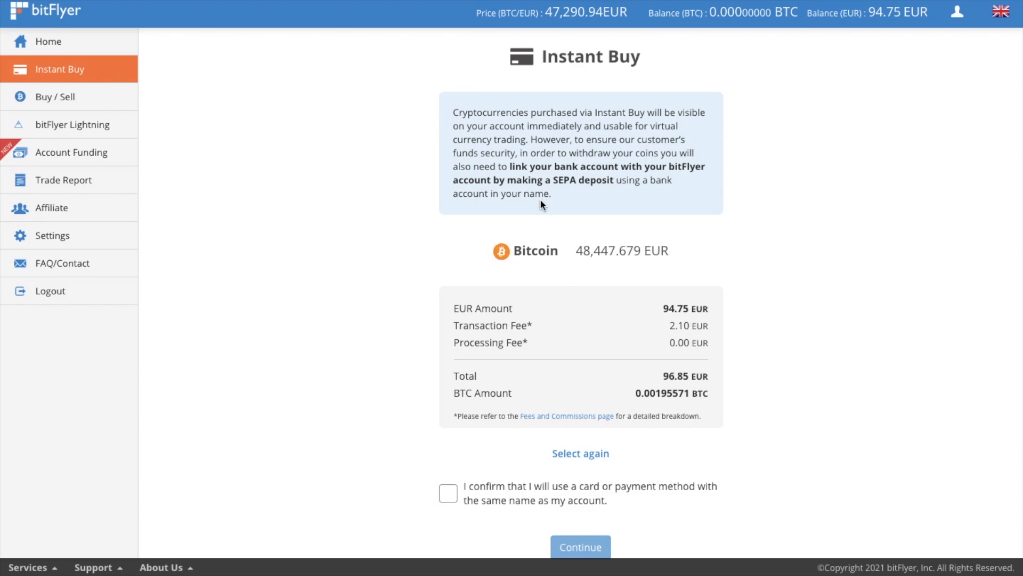
pyautogui.moveTo(694, 215)
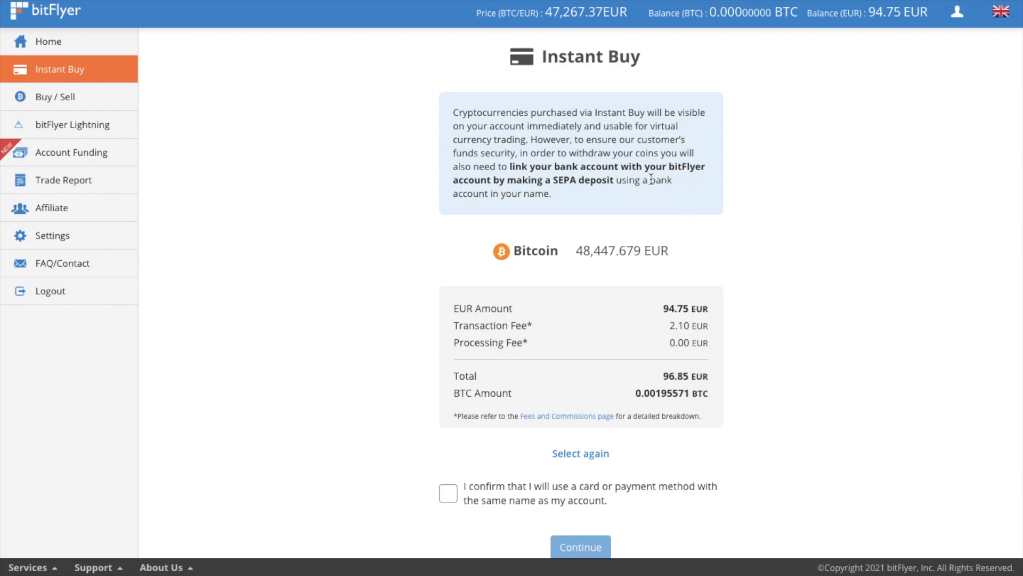
pyautogui.moveTo(568, 208)
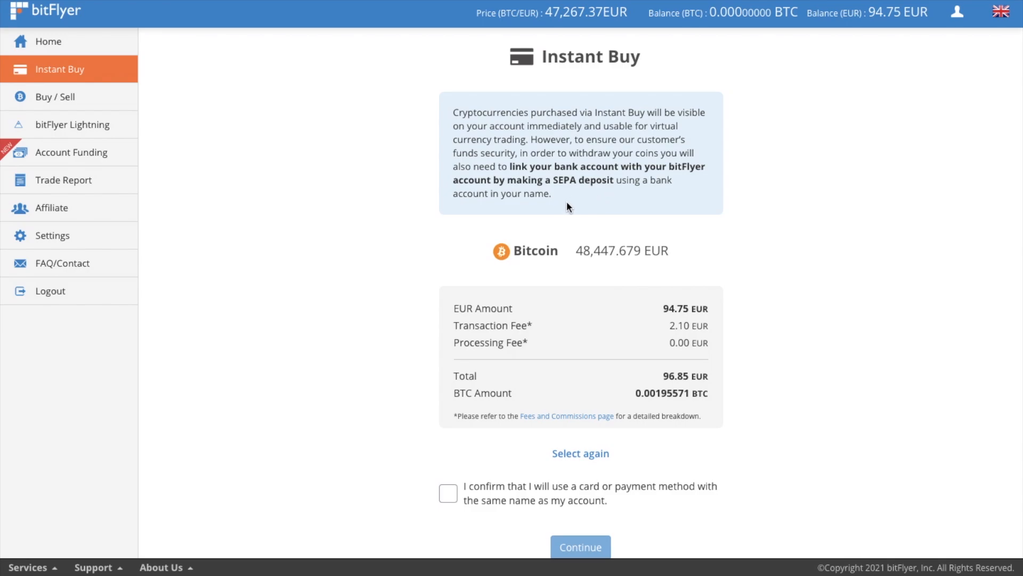
pyautogui.moveTo(434, 322)
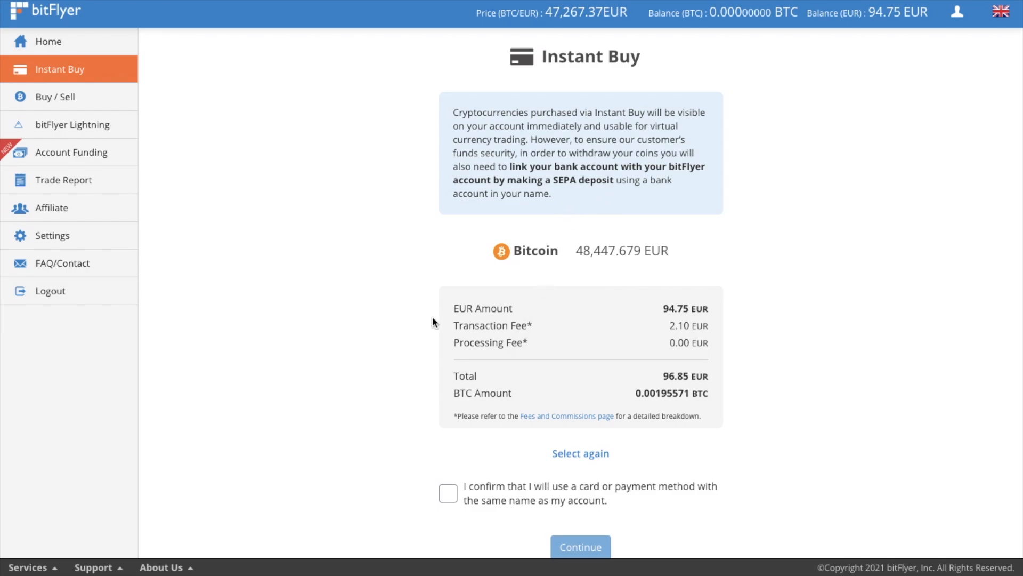
pyautogui.moveTo(588, 510)
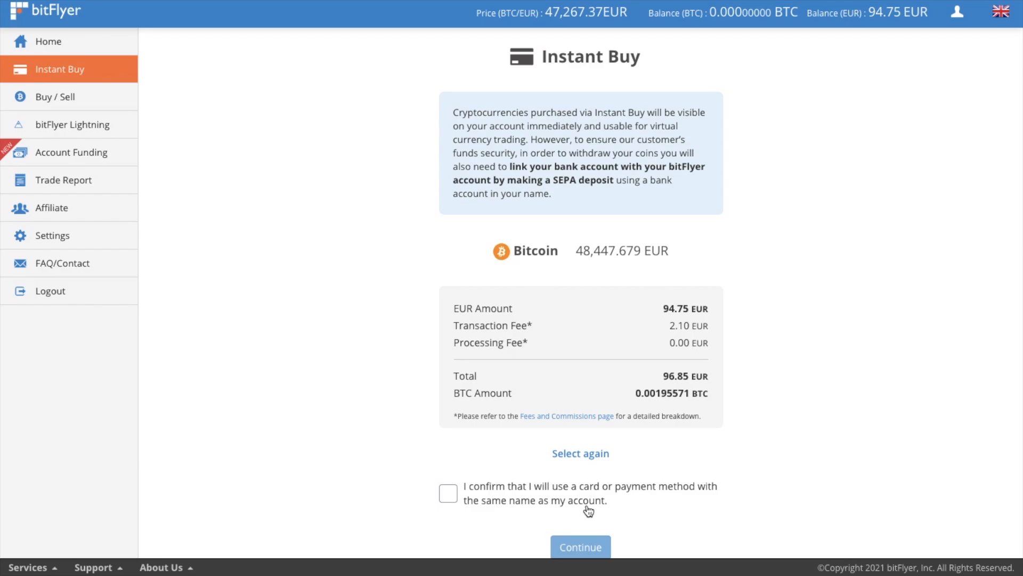
# - Go to the Buy/Sell marketplace and show the BTC/EUR chart over 1 week, then 1 month
pyautogui.click(53, 97)
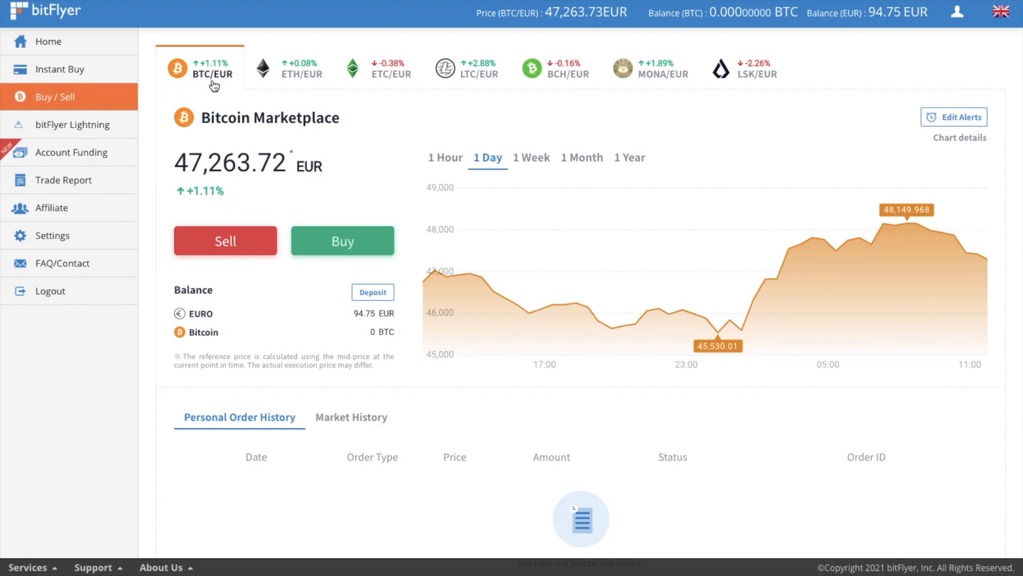
pyautogui.moveTo(295, 86)
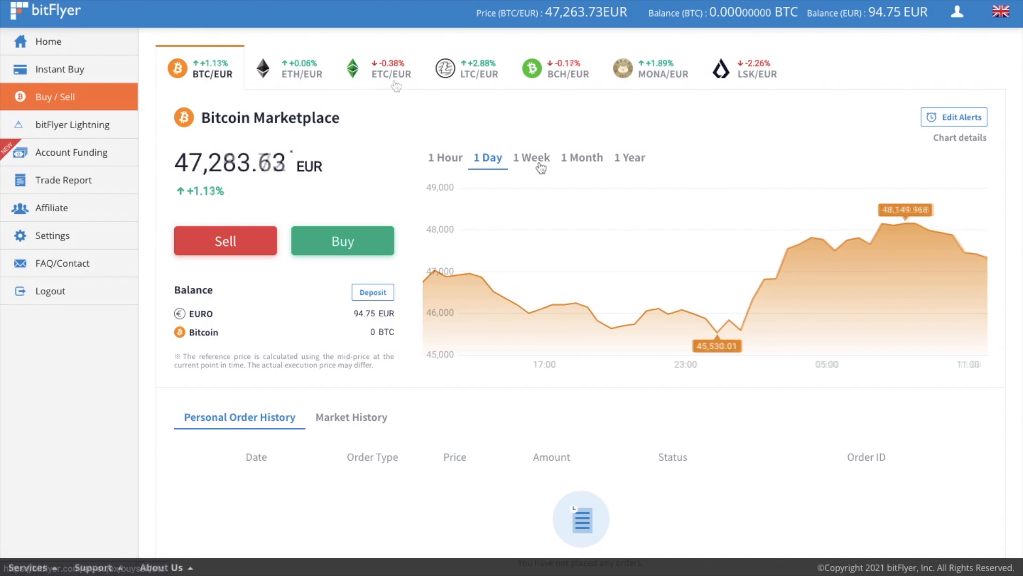
pyautogui.click(531, 157)
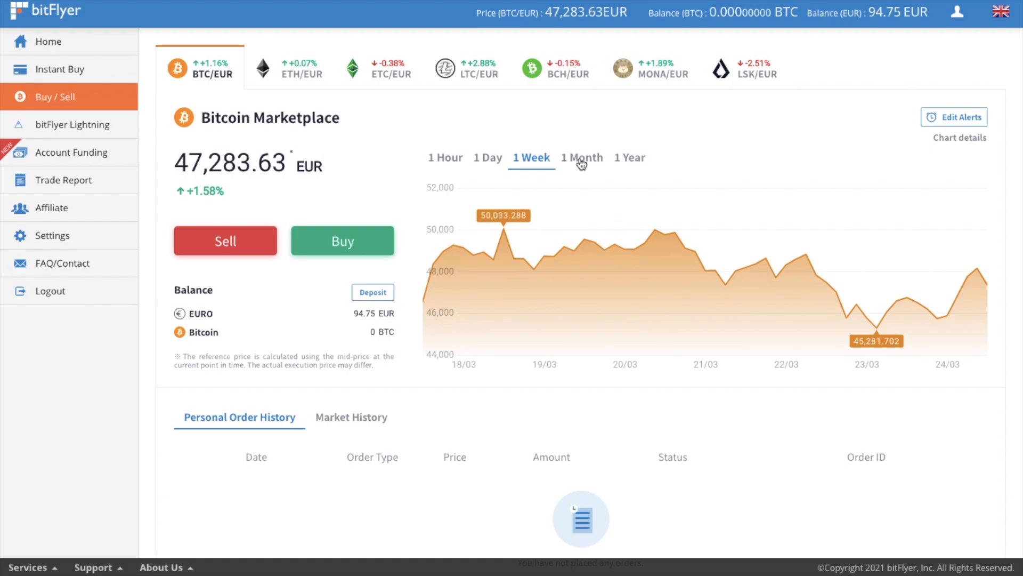
pyautogui.click(581, 157)
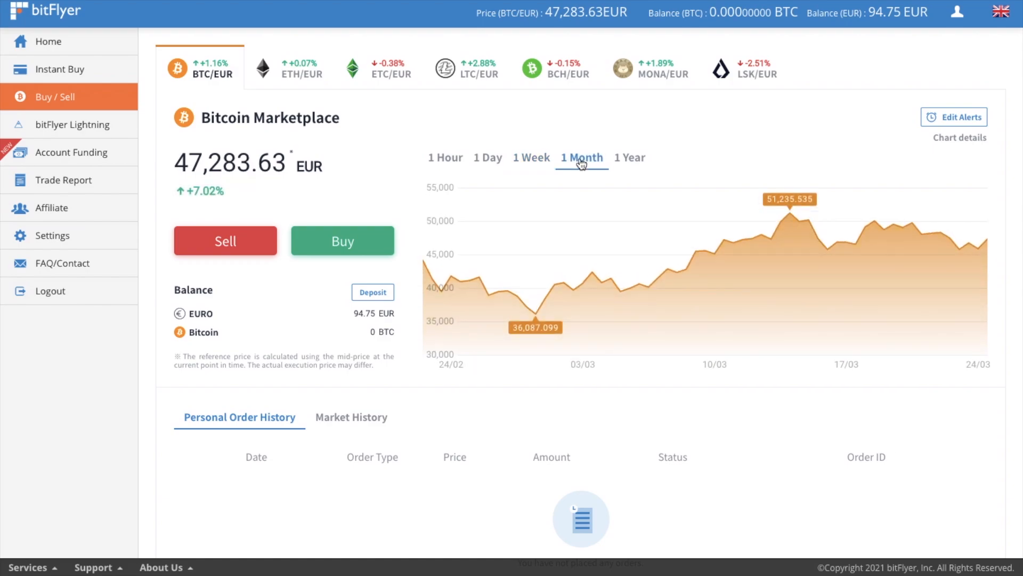
# - Start a new price alert, peek at the alert price types, and dismiss the dialog
pyautogui.click(960, 117)
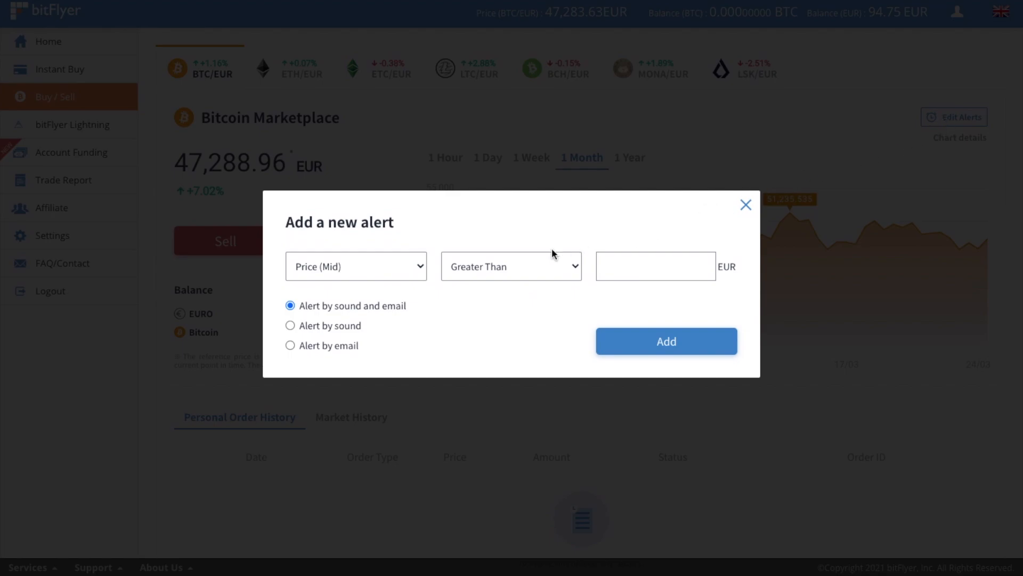
pyautogui.click(355, 265)
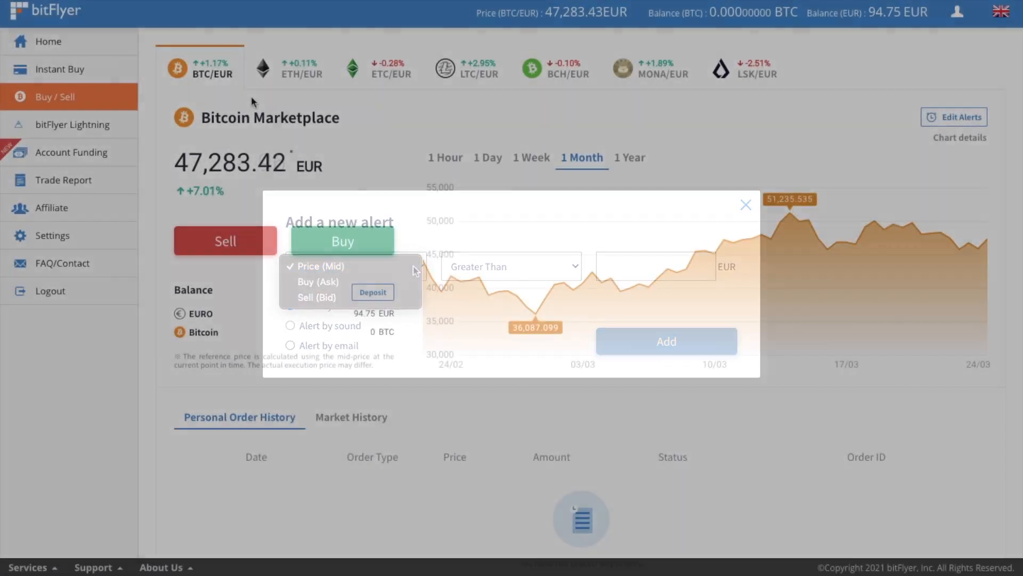
pyautogui.click(745, 205)
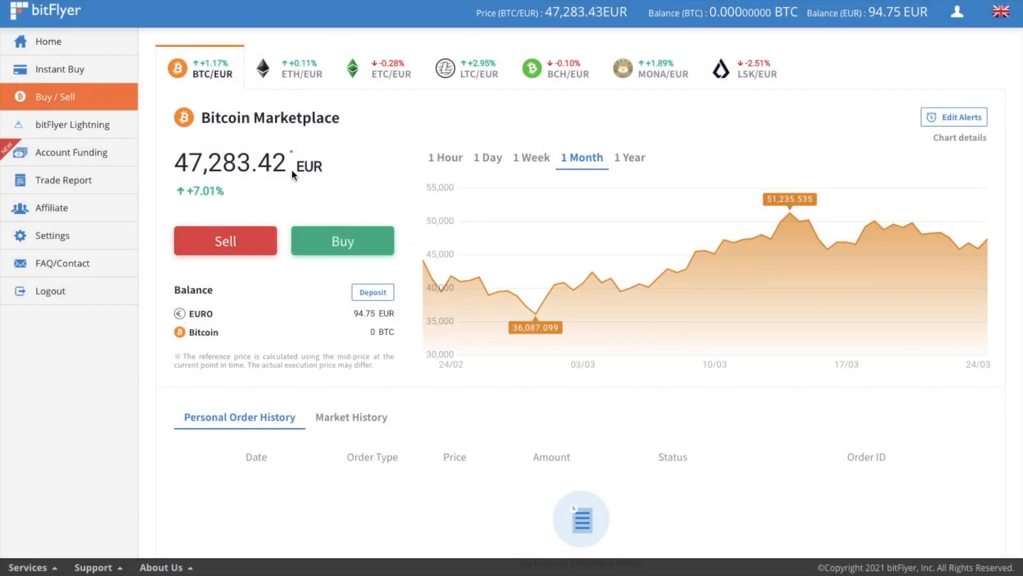
pyautogui.moveTo(294, 181)
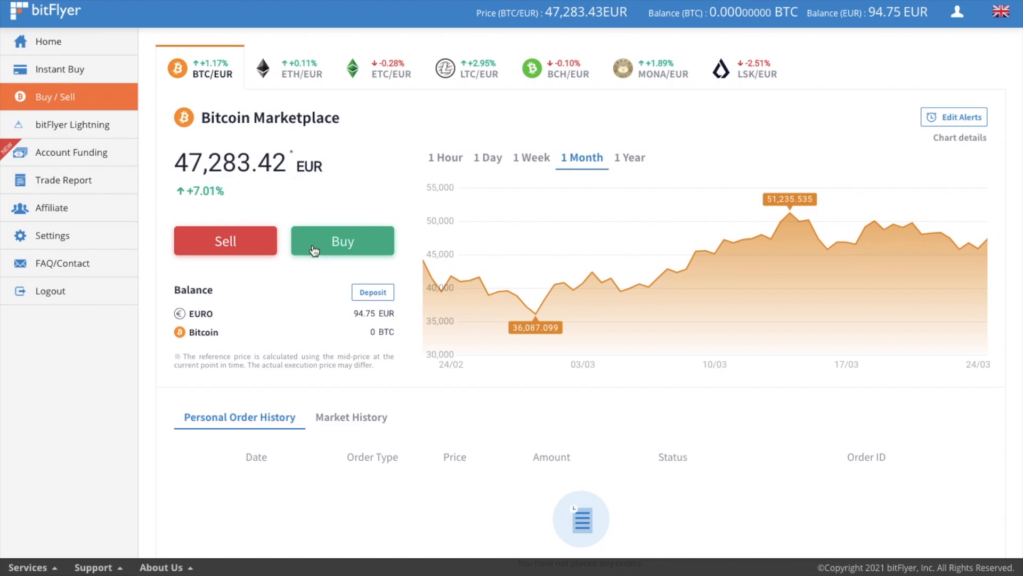
# - Start a Bitcoin buy order and enter the euro amount to spend, previewing about 0.00195 BTC
pyautogui.click(342, 241)
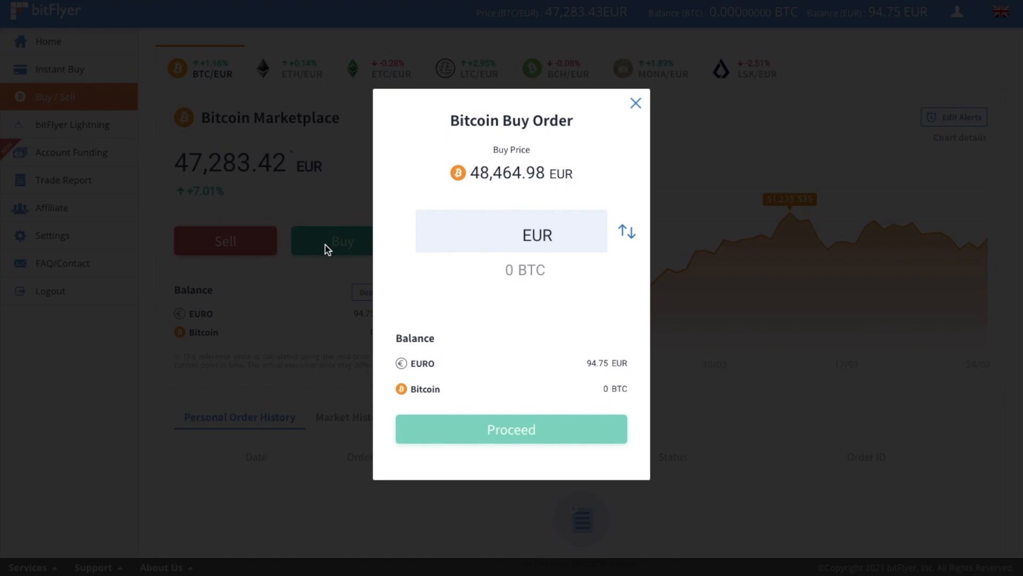
pyautogui.click(511, 231)
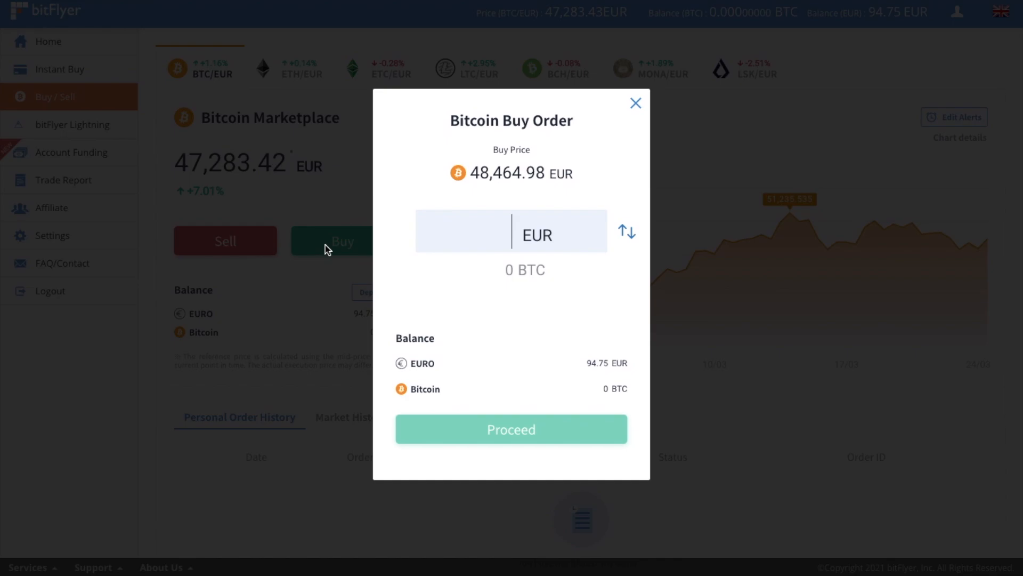
pyautogui.write('94.75')
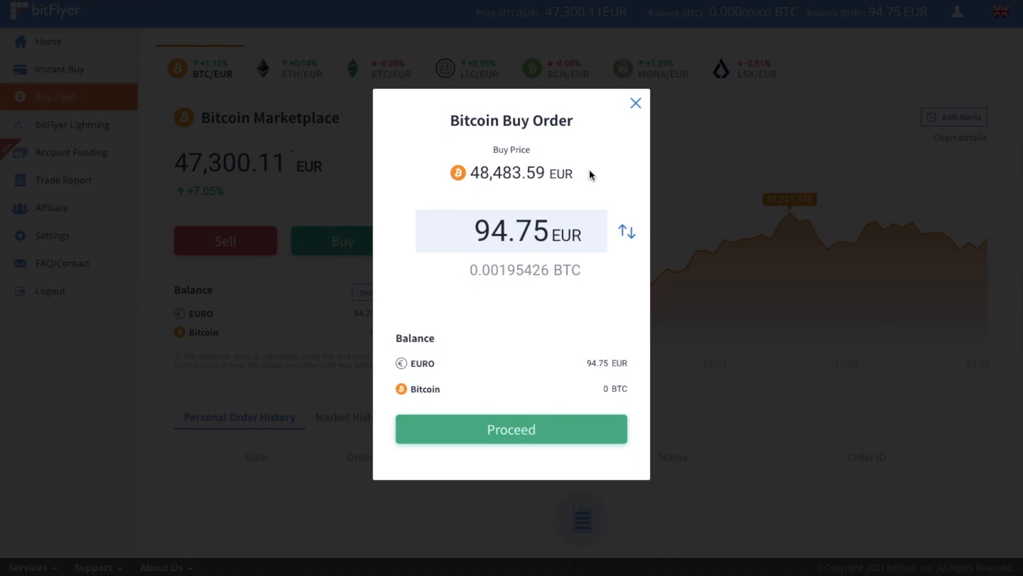
pyautogui.moveTo(630, 111)
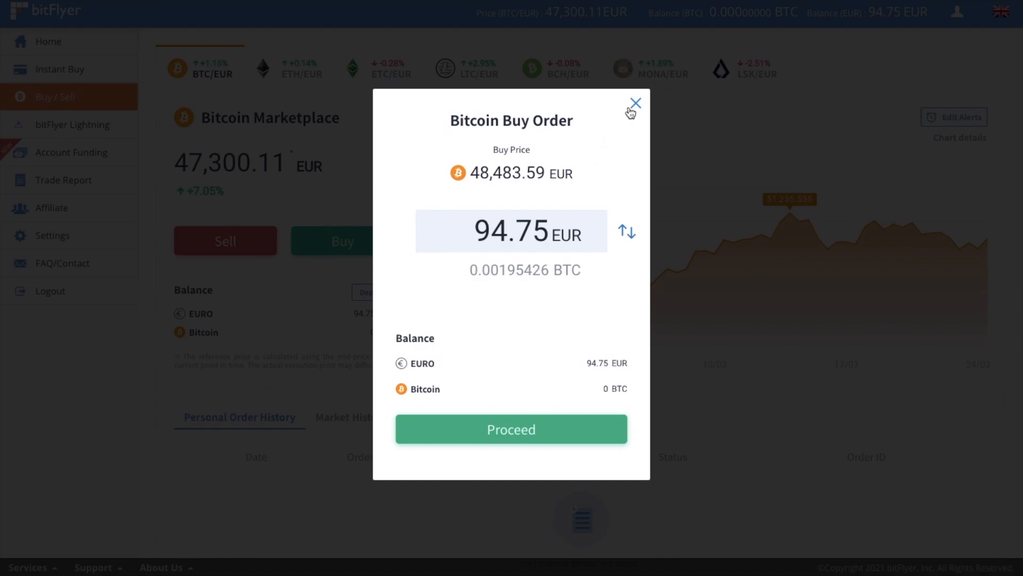
pyautogui.moveTo(633, 111)
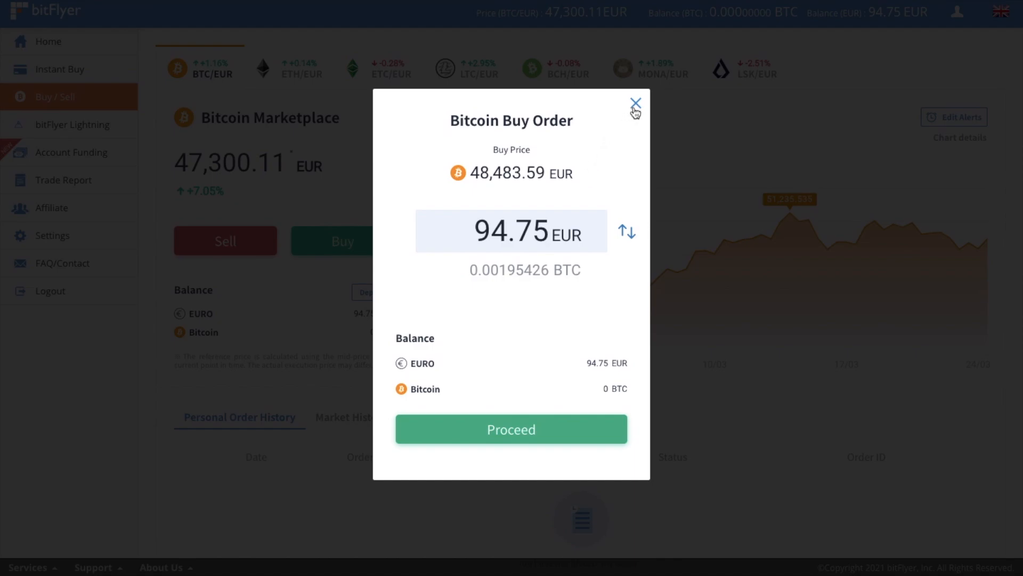
# - Enter bitFlyer Lightning, go to its Settings and untick Play execution sounds
pyautogui.click(635, 104)
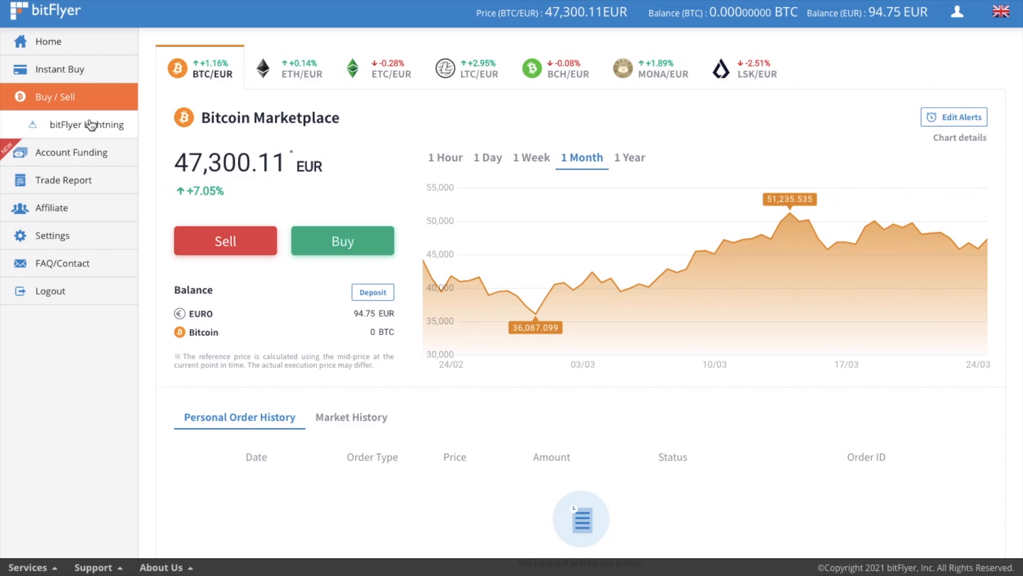
pyautogui.click(87, 125)
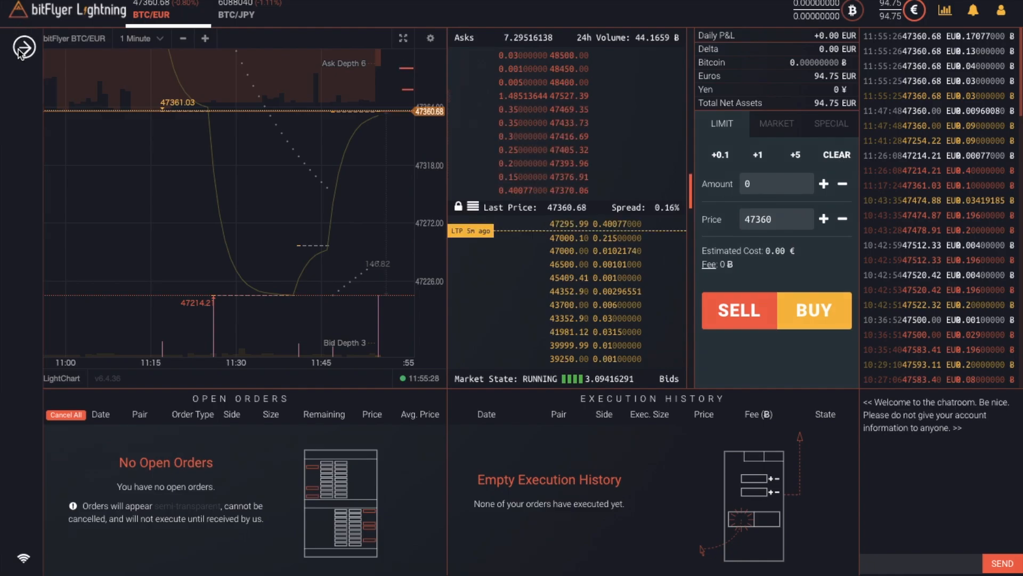
pyautogui.click(22, 46)
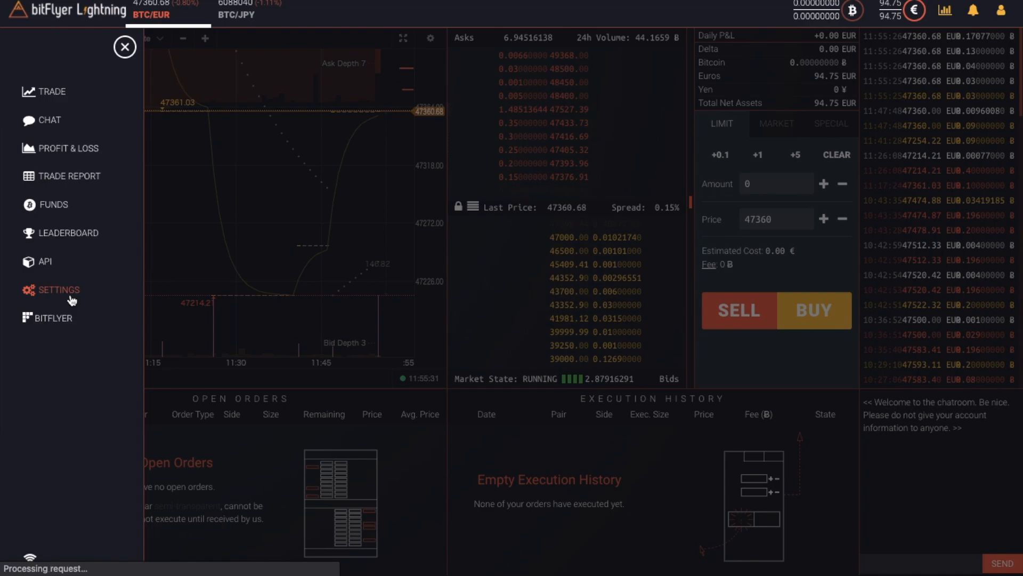
pyautogui.click(58, 289)
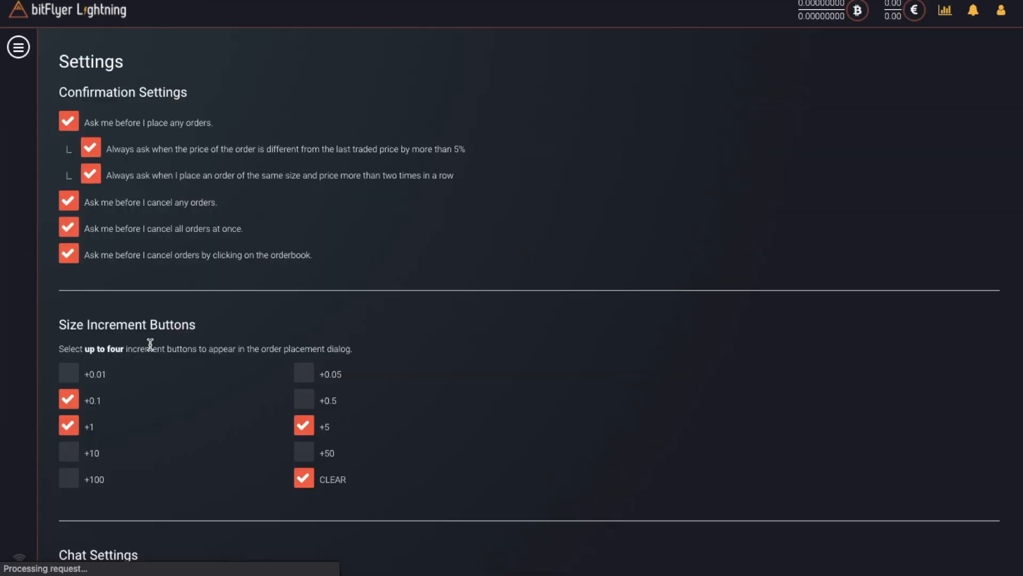
pyautogui.scroll(-3)
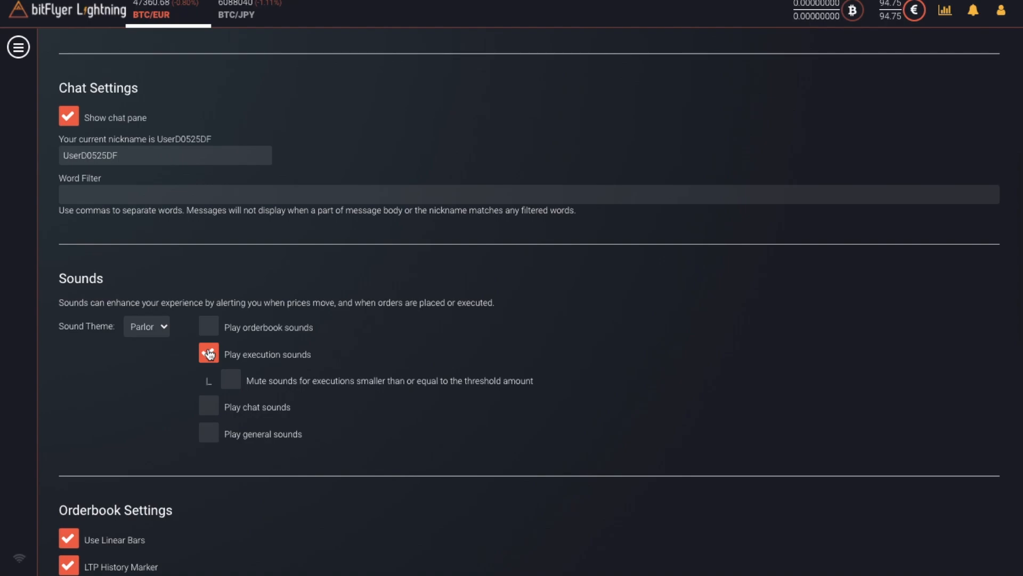
pyautogui.click(207, 353)
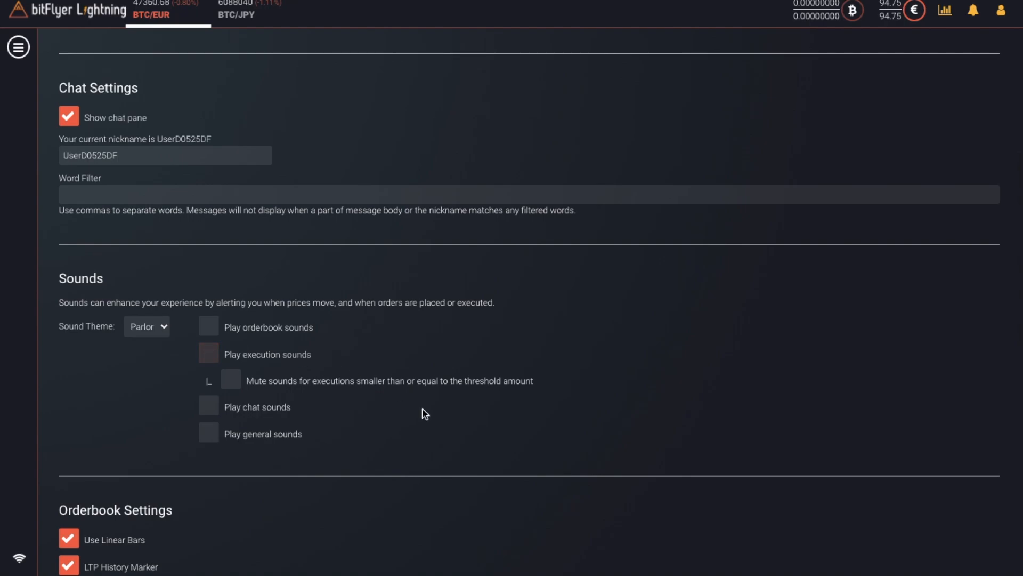
pyautogui.scroll(-3)
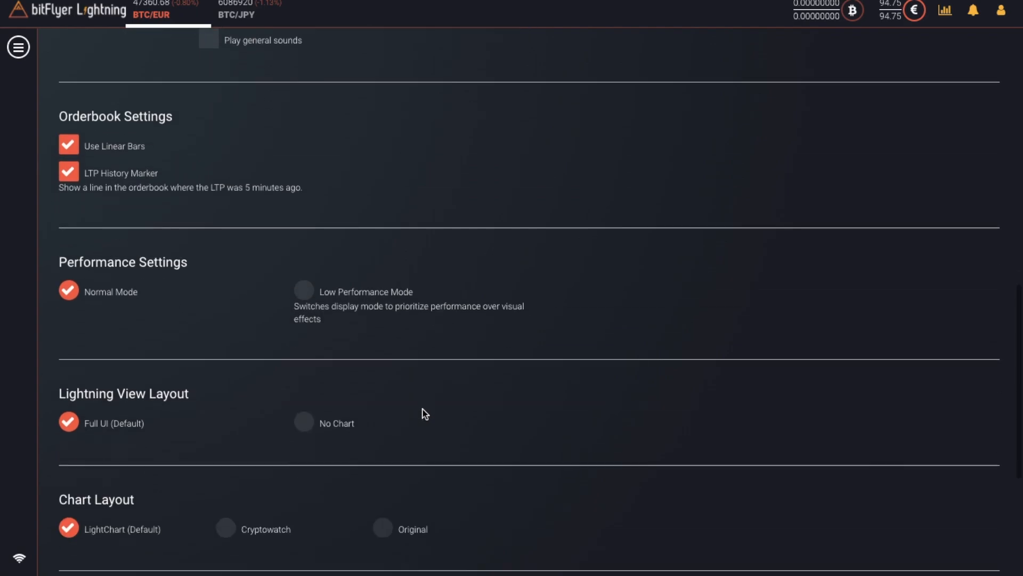
pyautogui.scroll(-3)
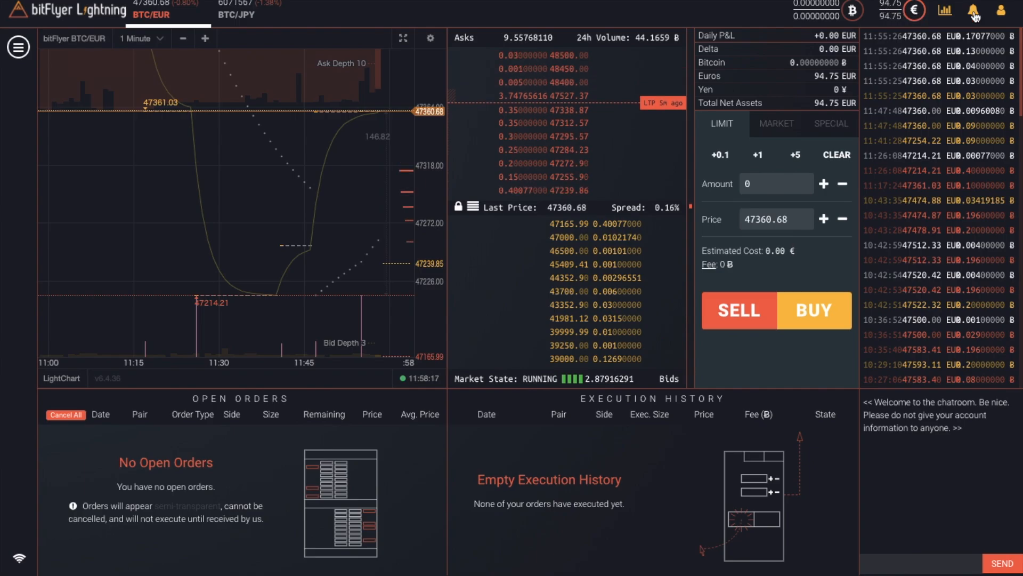
# - Show the BTC/EUR chart as 1 Day candles and switch the order form to MARKET
pyautogui.click(973, 11)
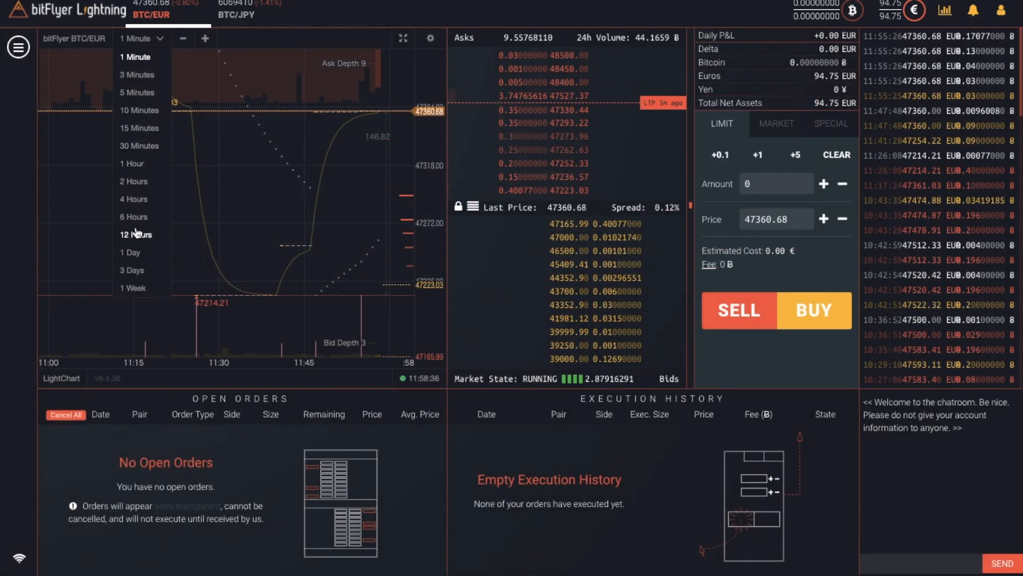
pyautogui.click(130, 254)
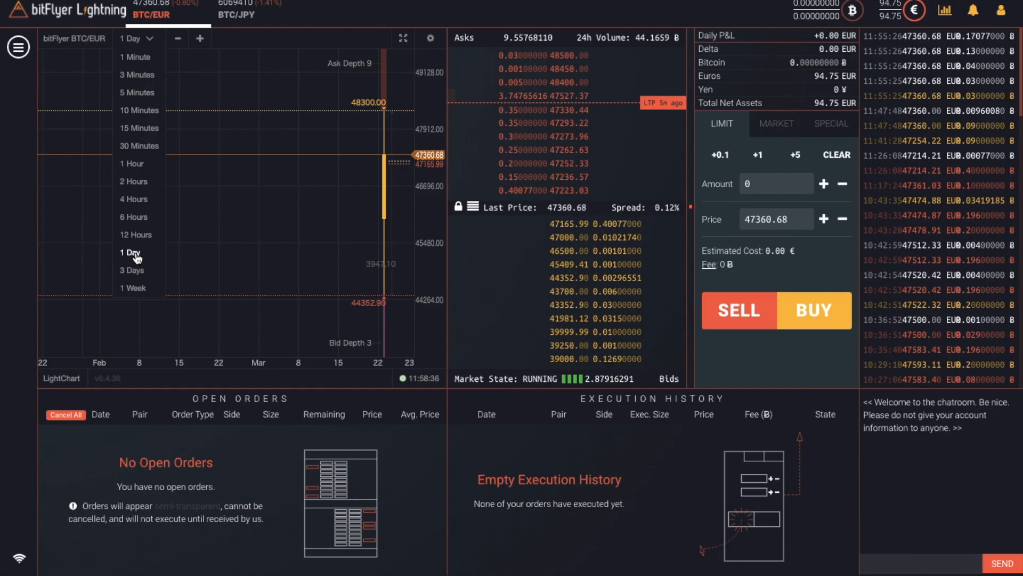
pyautogui.click(130, 253)
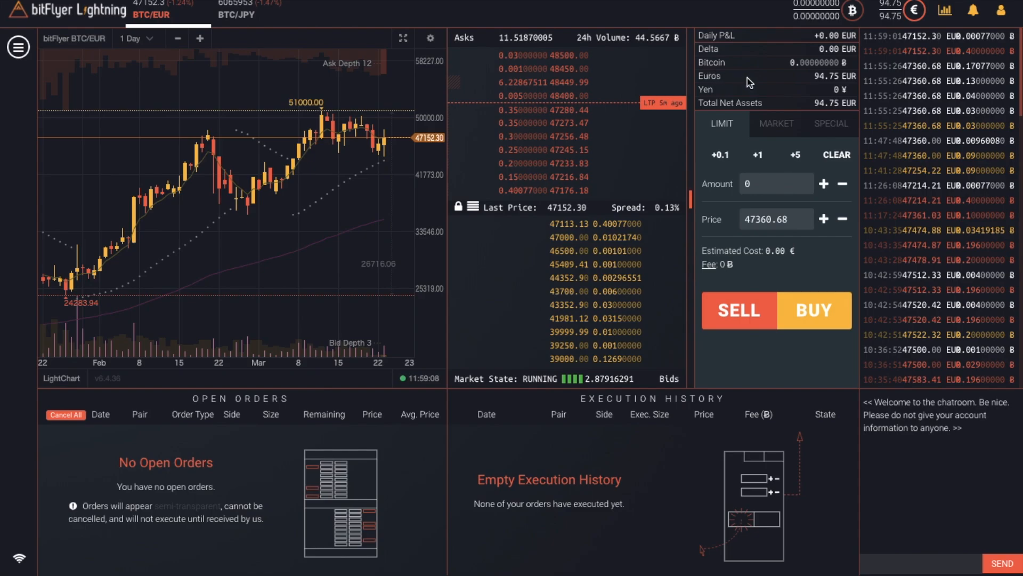
pyautogui.moveTo(798, 370)
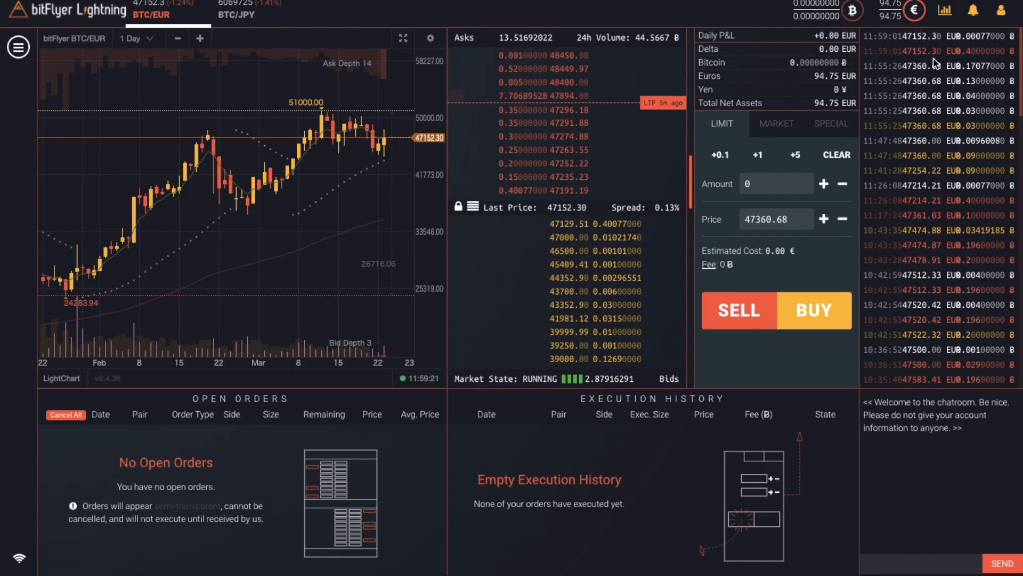
pyautogui.click(776, 124)
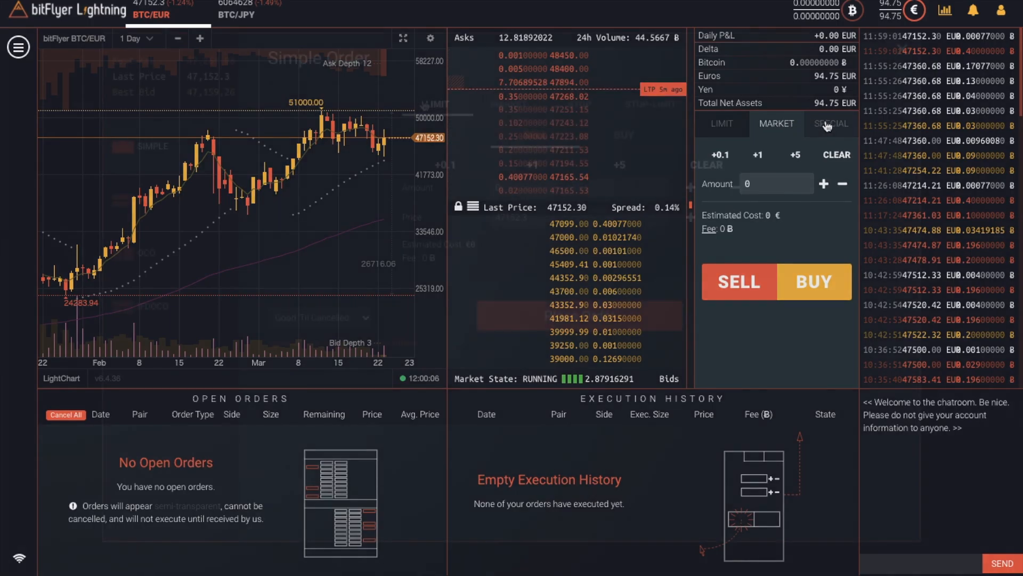
# - Bring up the detailed order form set to BUY and browse the market, stop and stop-limit variants
pyautogui.click(830, 124)
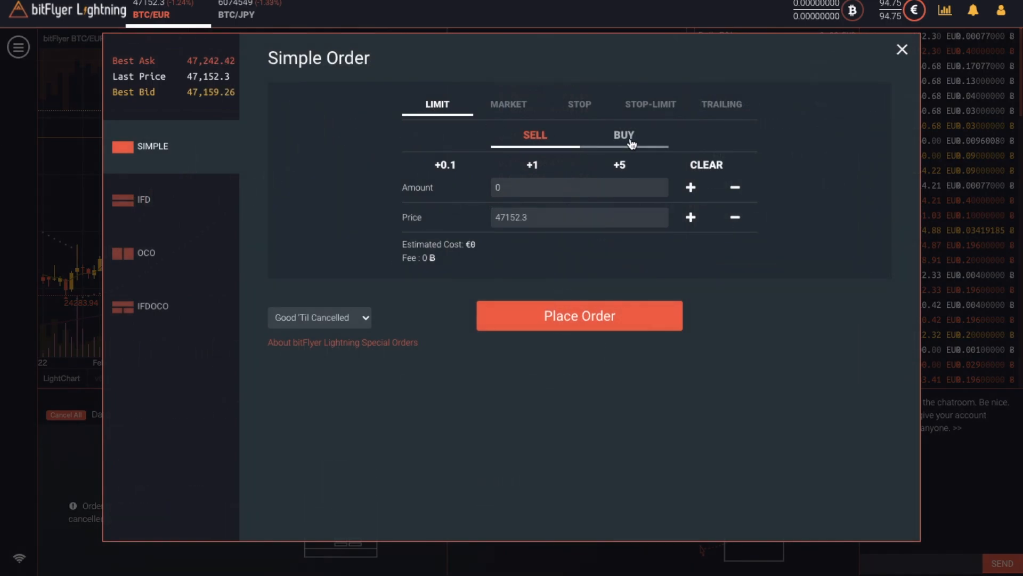
pyautogui.click(623, 136)
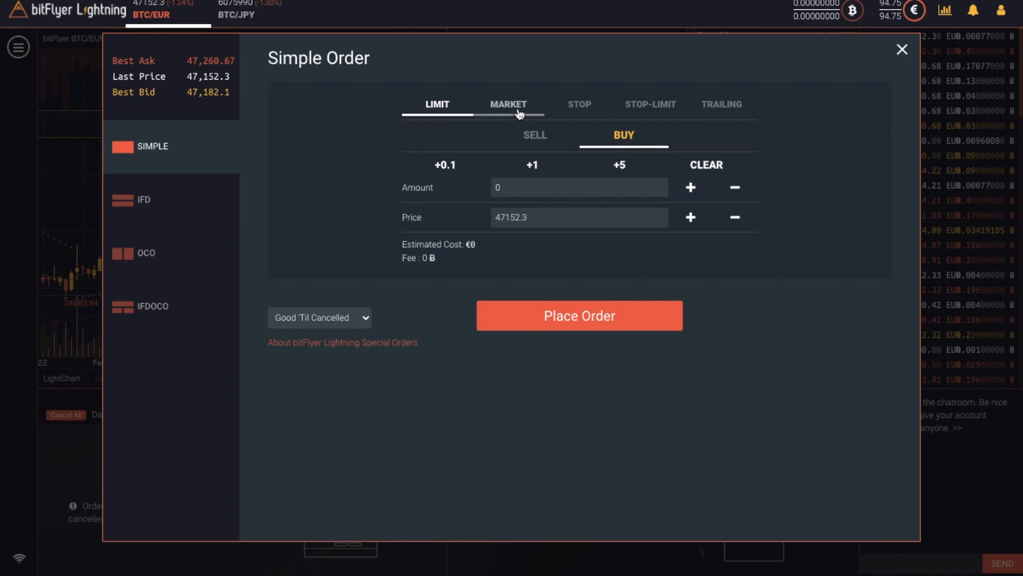
pyautogui.click(507, 105)
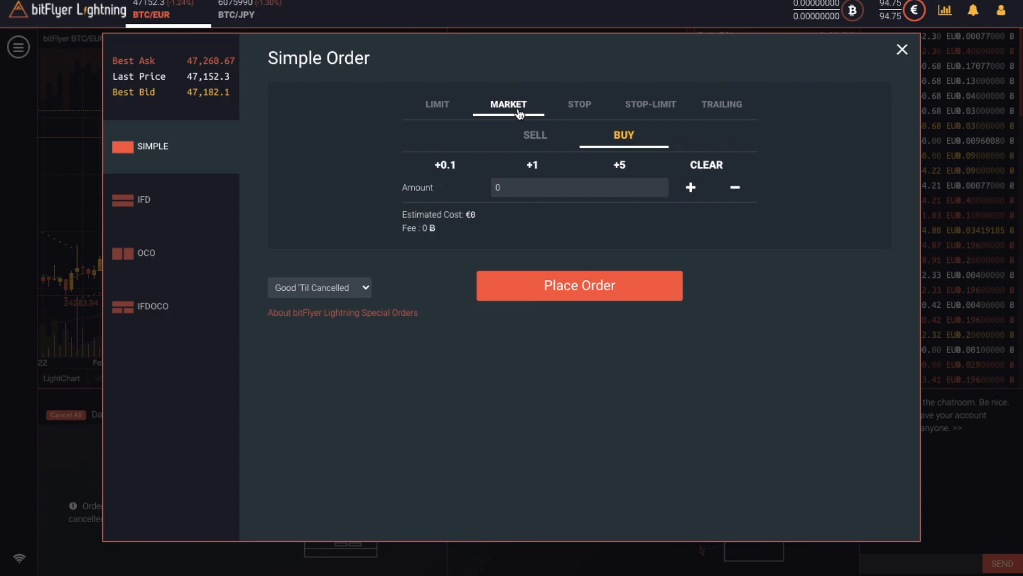
pyautogui.click(578, 104)
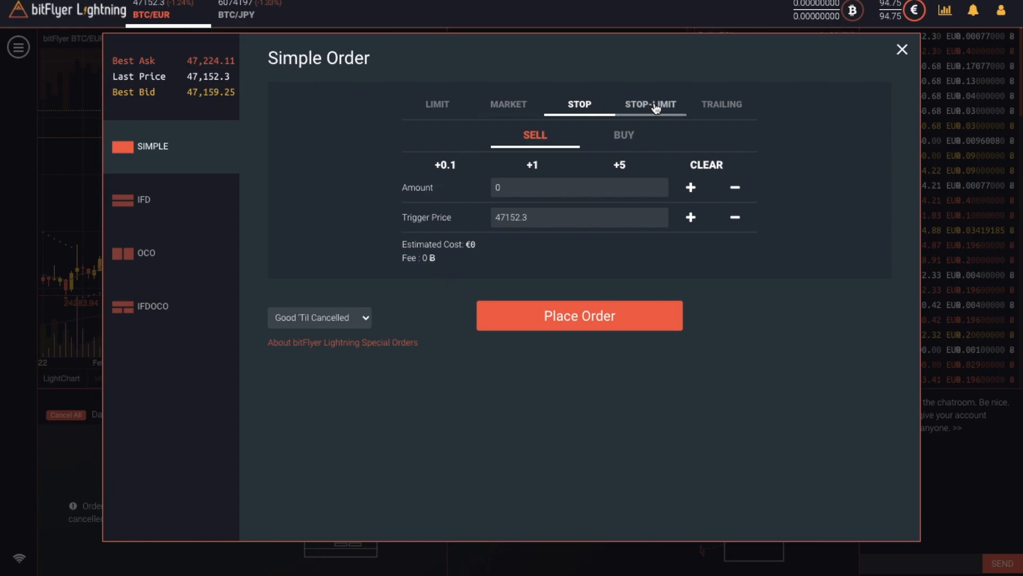
pyautogui.click(649, 104)
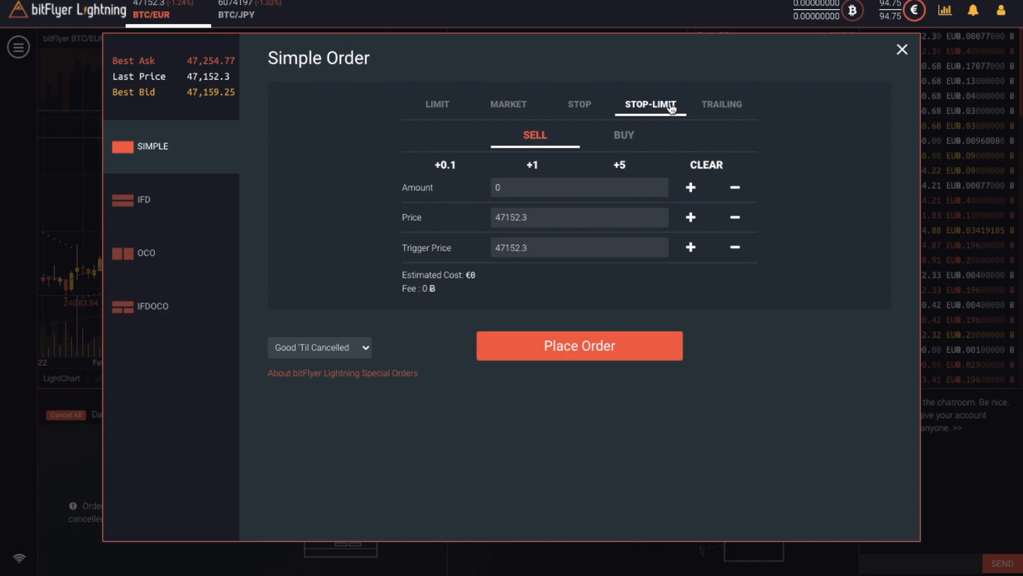
pyautogui.click(507, 105)
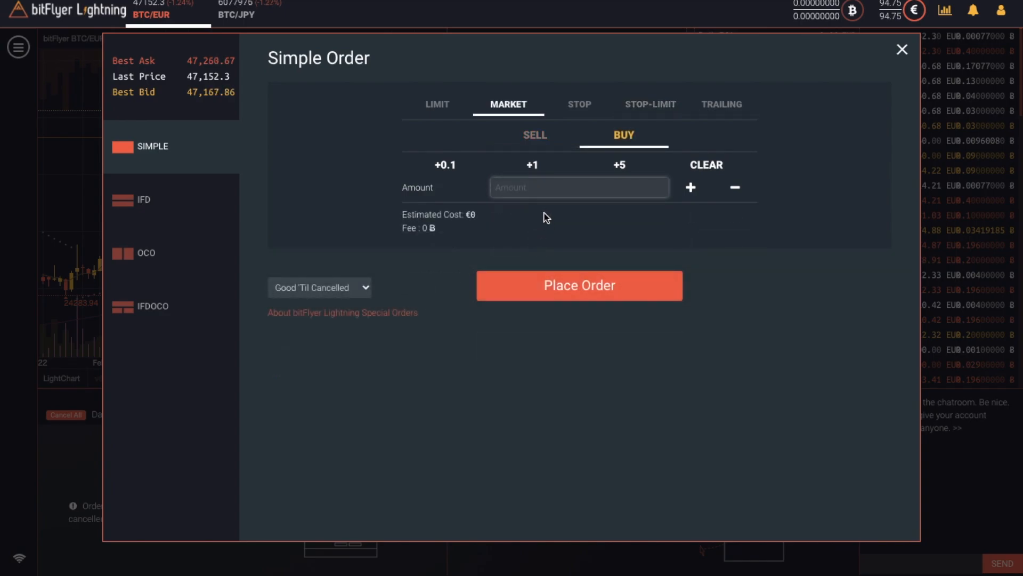
# - Place a limit buy order for 0.002 BTC at 47100 EUR
pyautogui.click(578, 187)
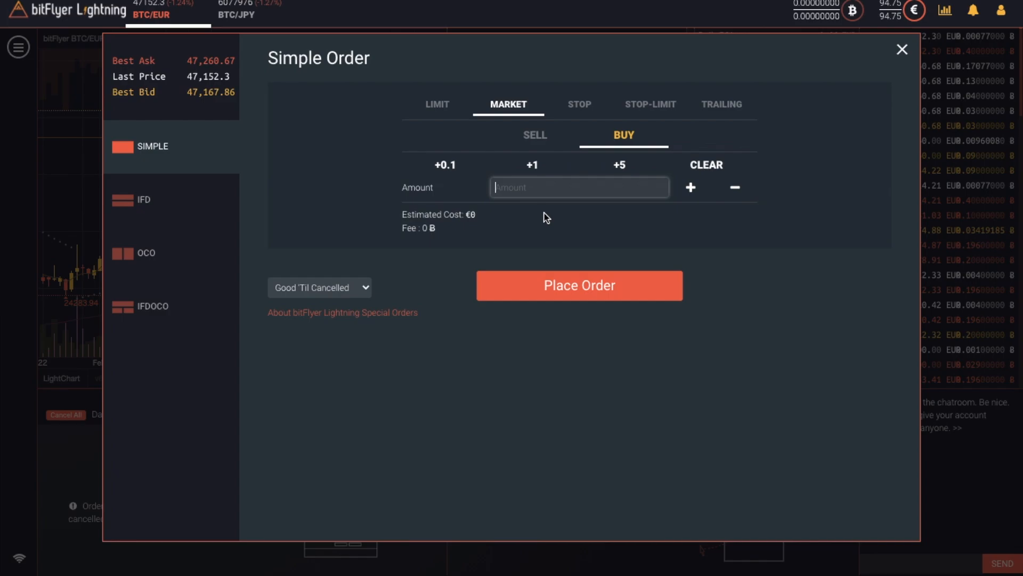
pyautogui.write('0.0020')
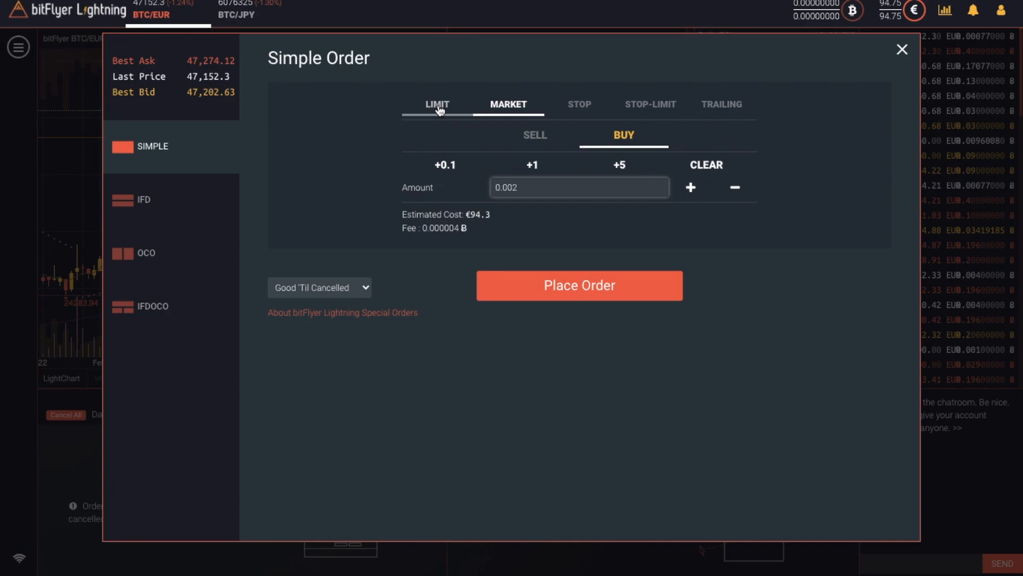
pyautogui.click(437, 103)
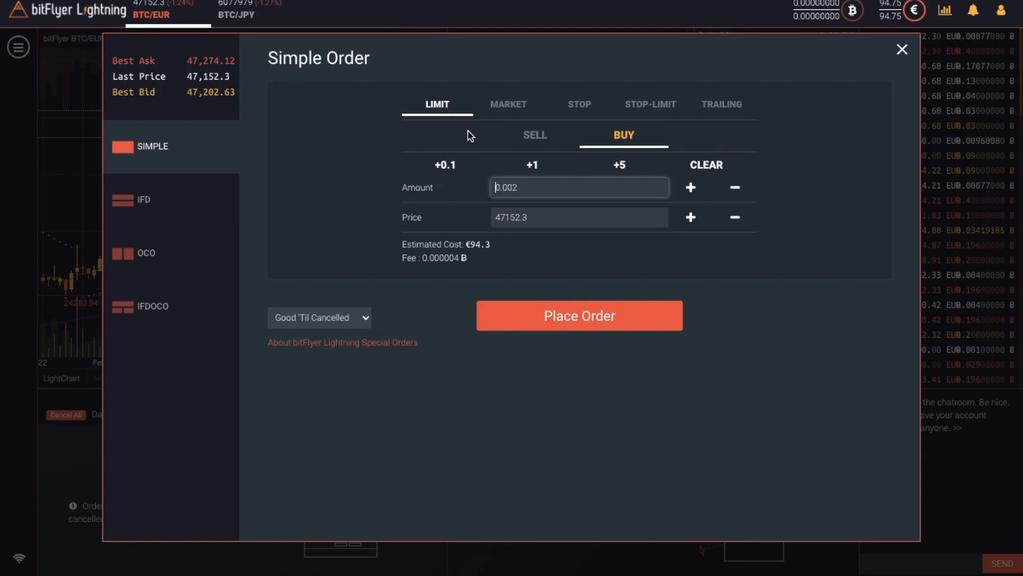
pyautogui.moveTo(534, 188)
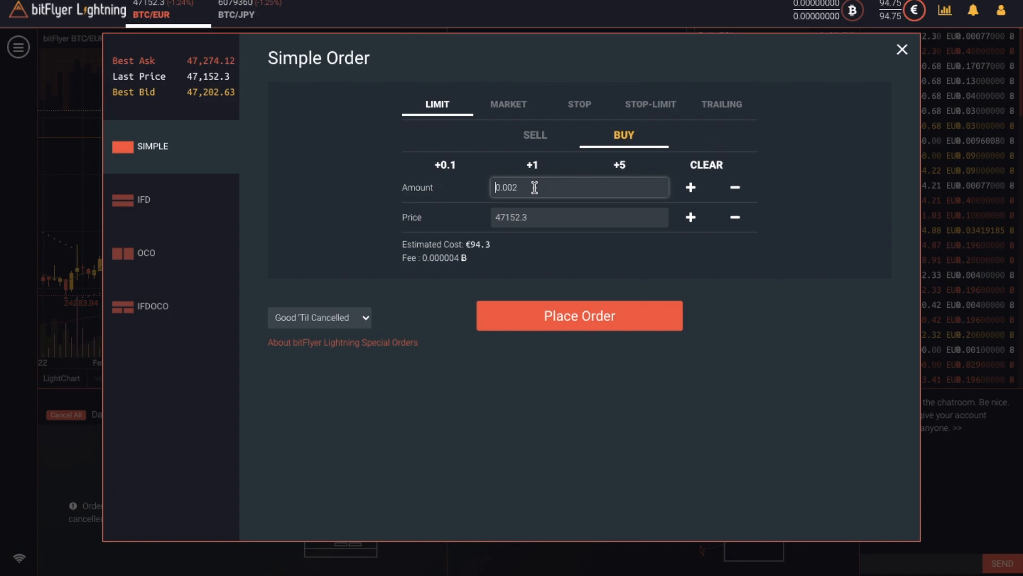
pyautogui.moveTo(480, 205)
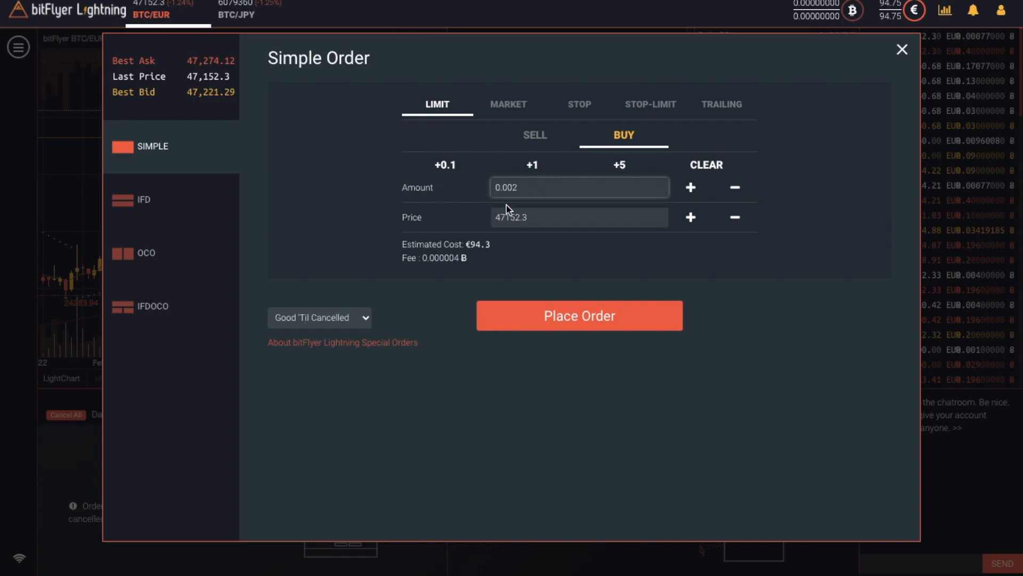
pyautogui.moveTo(545, 232)
pyautogui.write('47100')
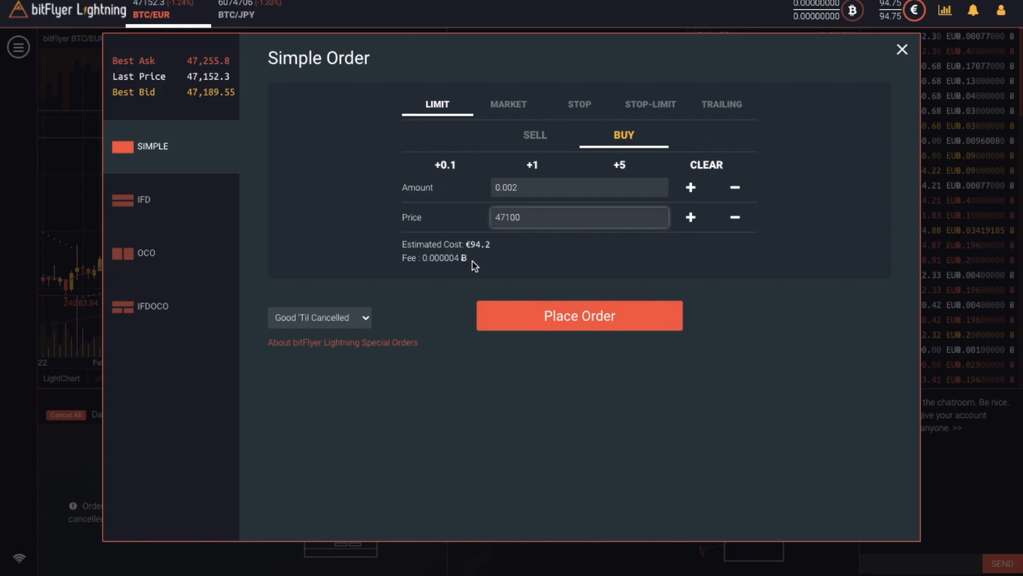
pyautogui.click(578, 316)
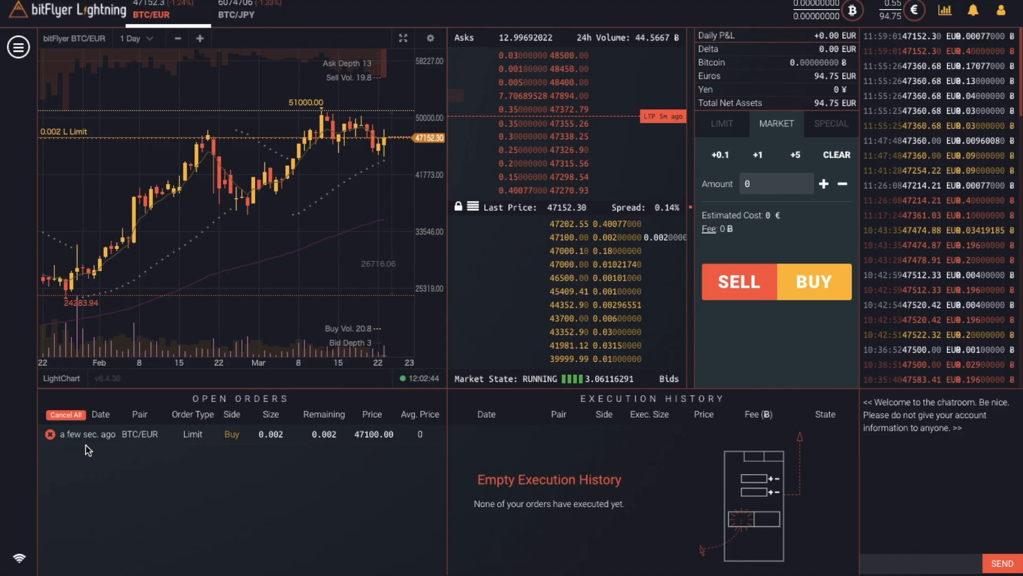
pyautogui.moveTo(403, 448)
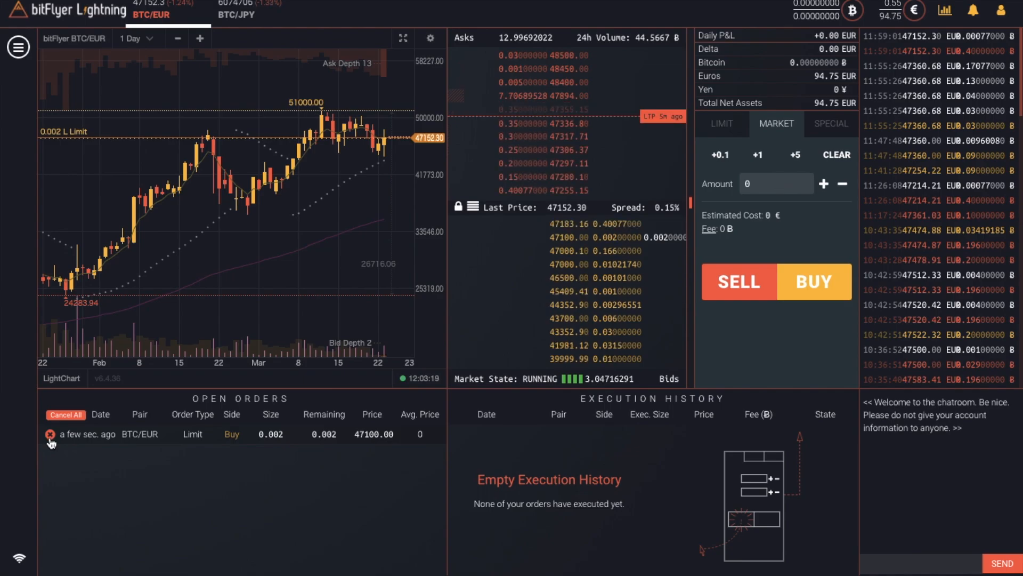
pyautogui.click(50, 435)
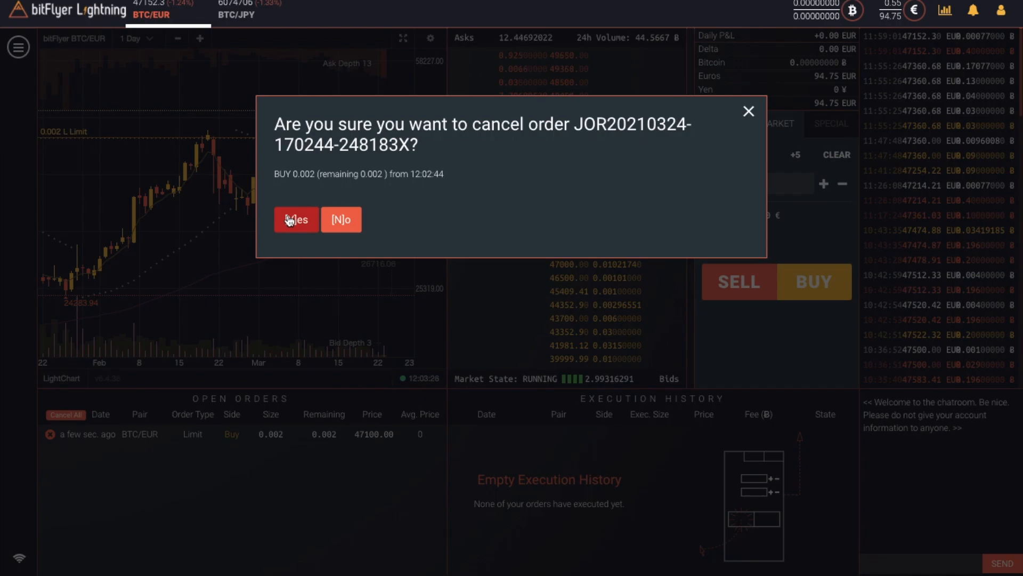
pyautogui.click(295, 219)
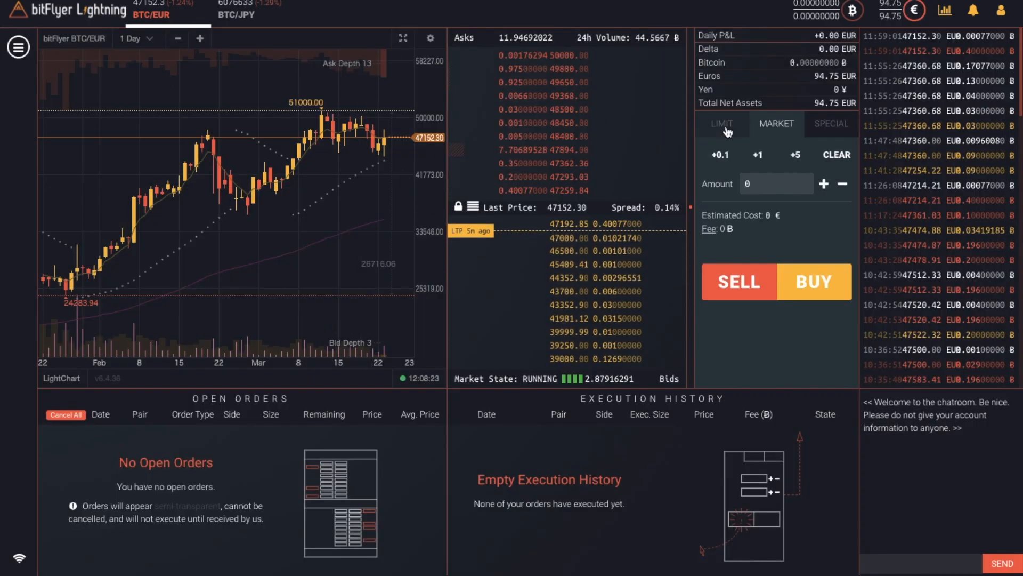
# - Execute a limit buy of 0.002 BTC at 47150 EUR, then return to the assets overview
pyautogui.click(721, 124)
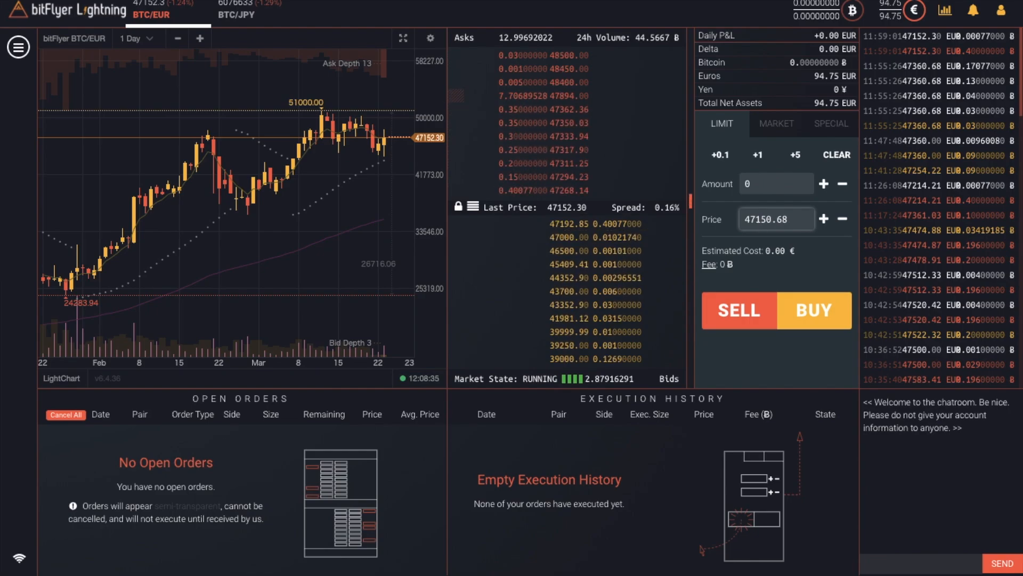
pyautogui.write('0.002')
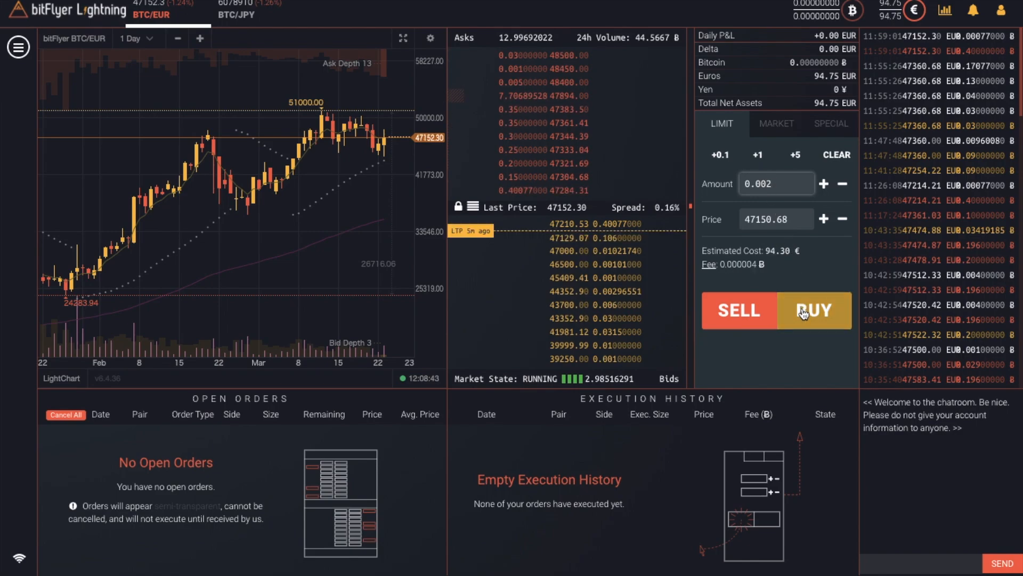
pyautogui.click(812, 310)
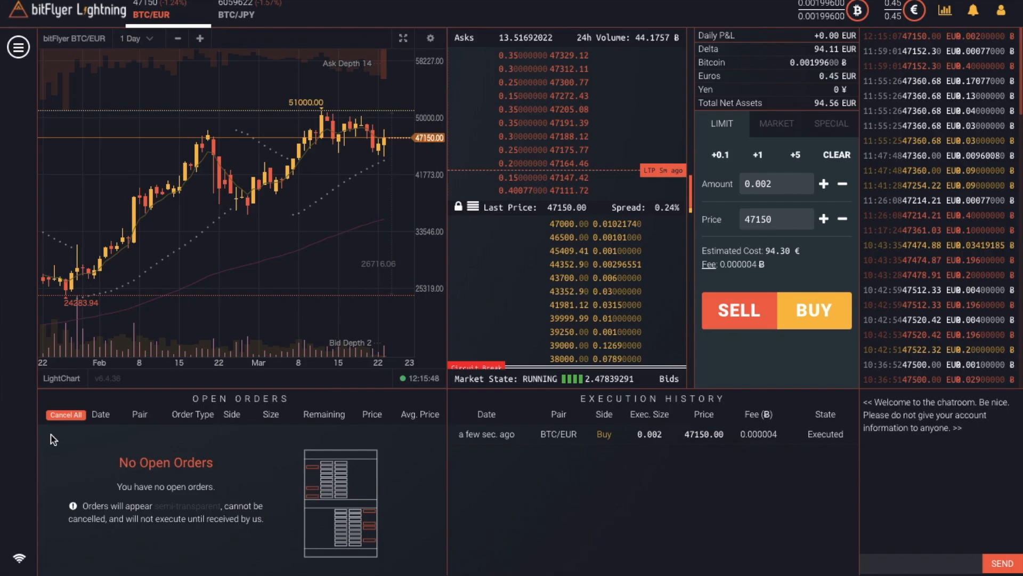
pyautogui.click(18, 46)
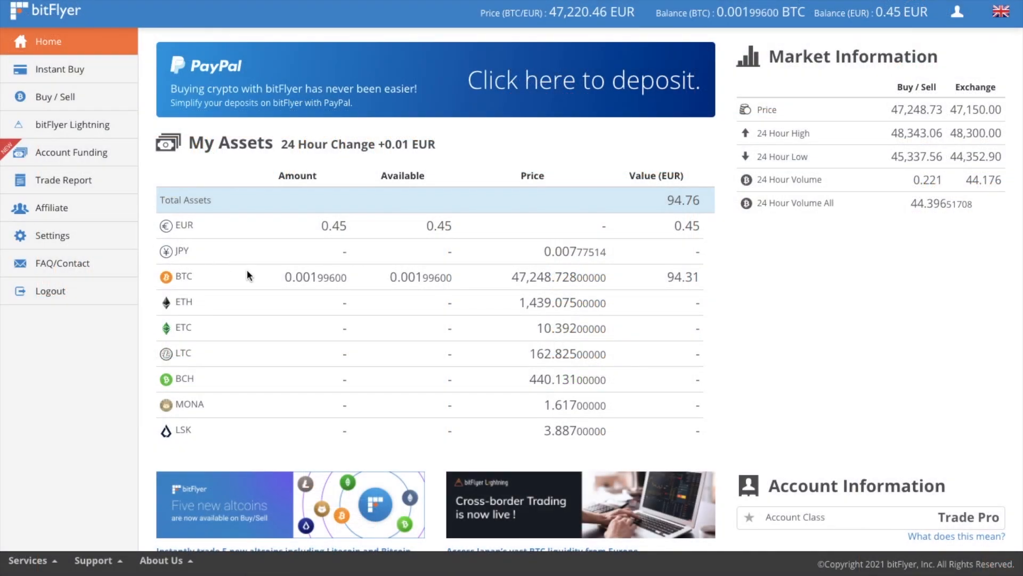
pyautogui.moveTo(685, 253)
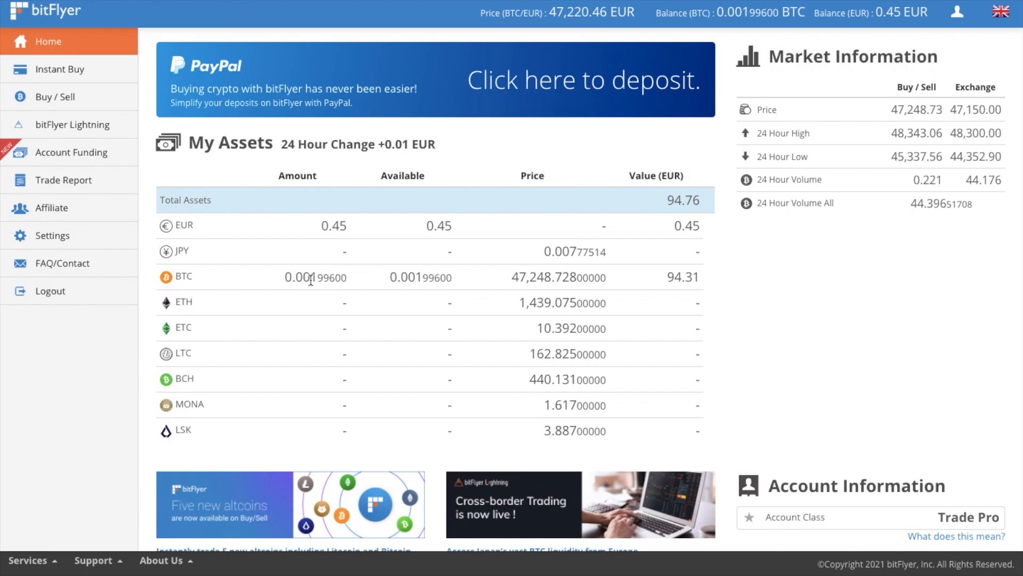
pyautogui.moveTo(111, 162)
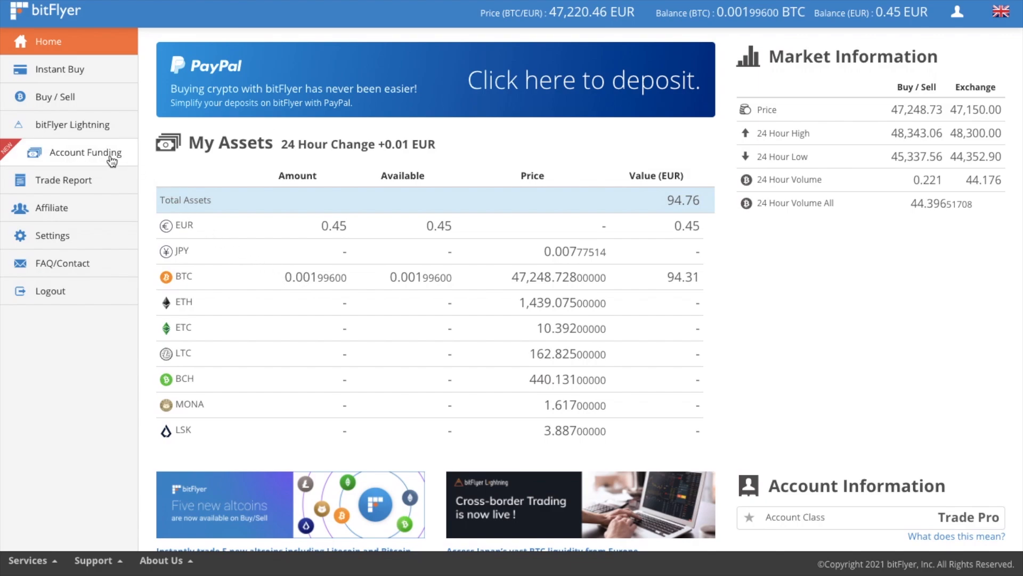
# - View the Withdraw BTC page and its Important Notes, showing 0.001996 BTC blocked pending a bank deposit, then return to the marketplace
pyautogui.click(85, 152)
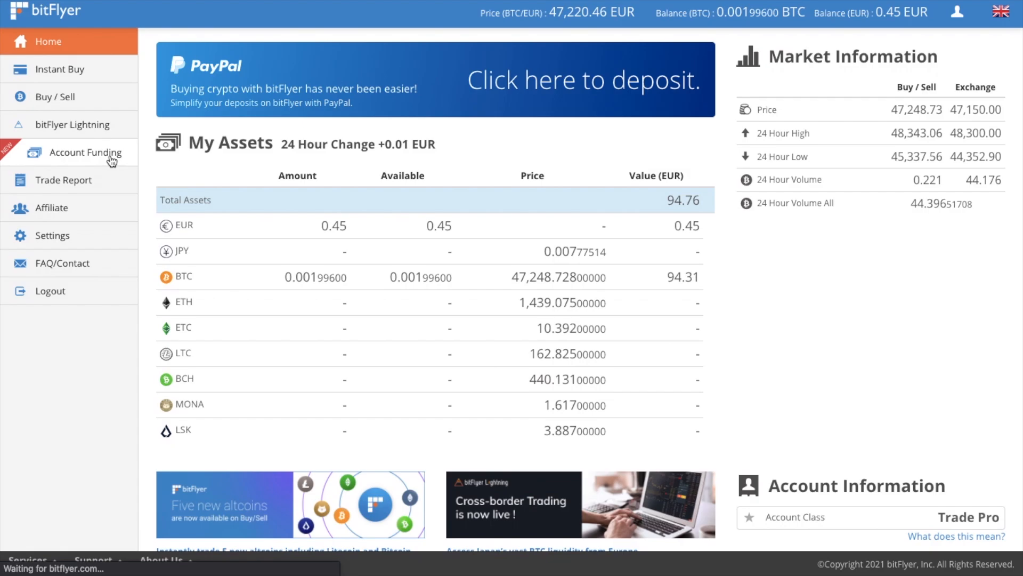
pyautogui.click(85, 152)
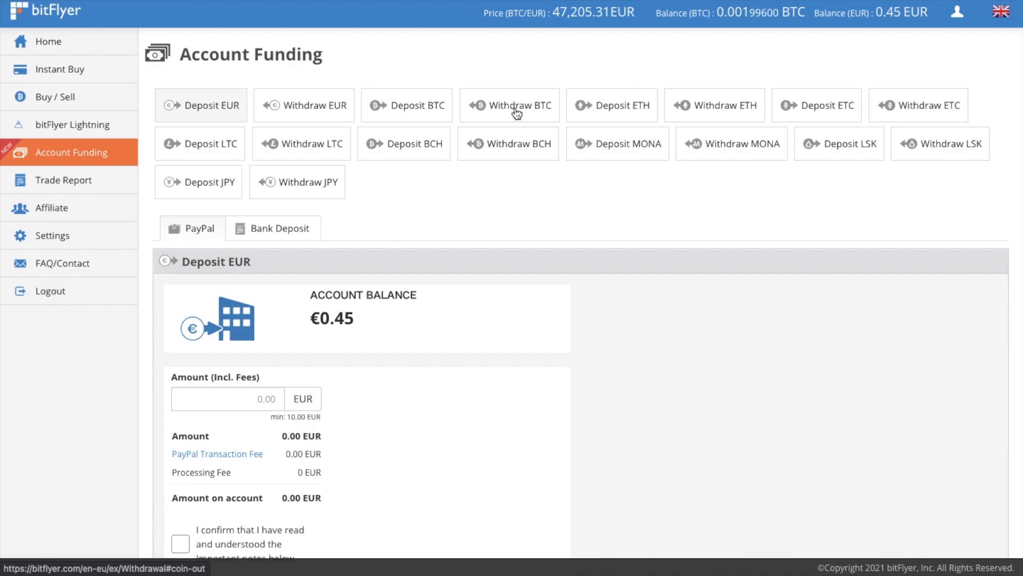
pyautogui.click(510, 105)
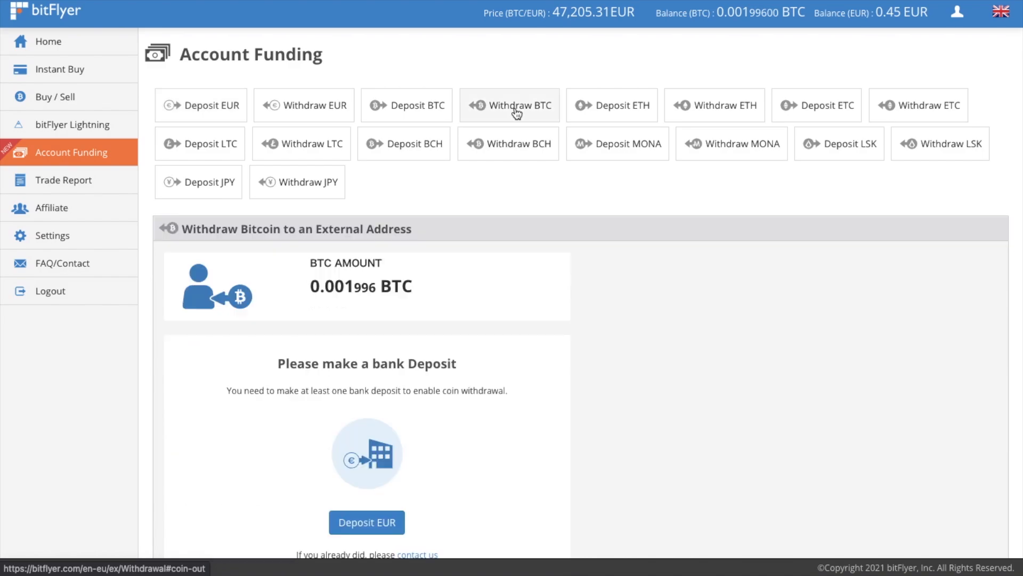
pyautogui.scroll(-3)
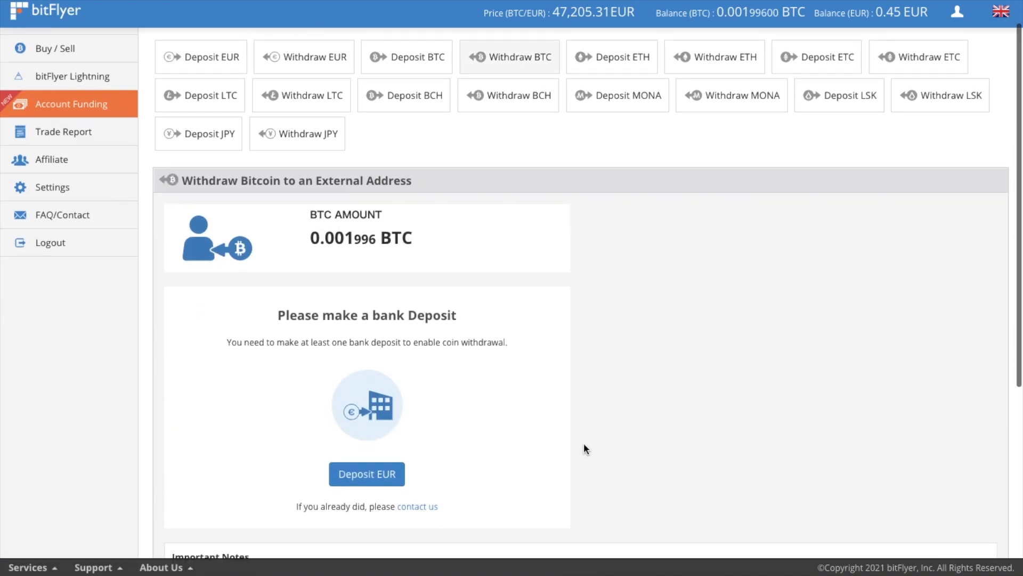
pyautogui.scroll(-3)
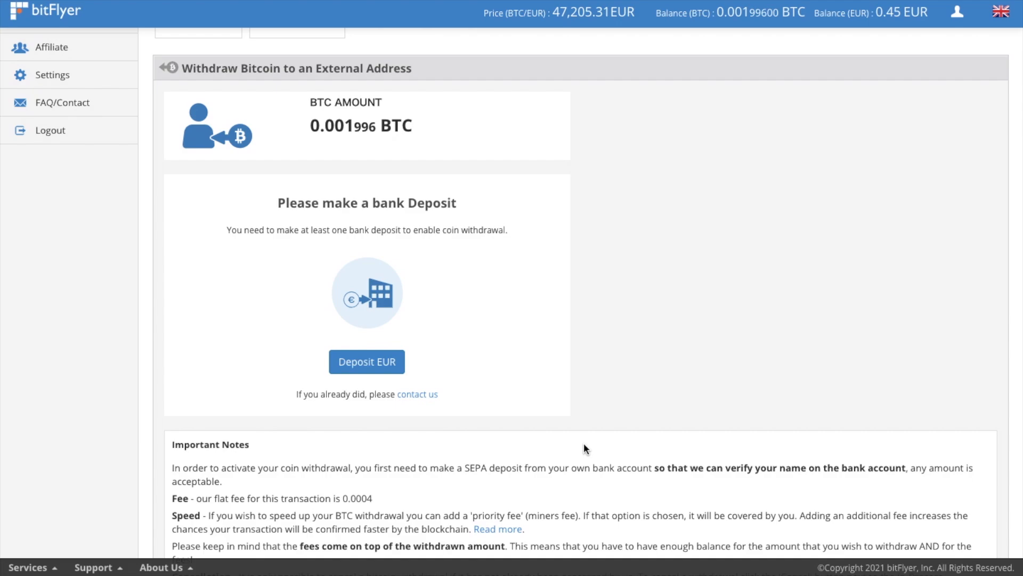
pyautogui.scroll(-3)
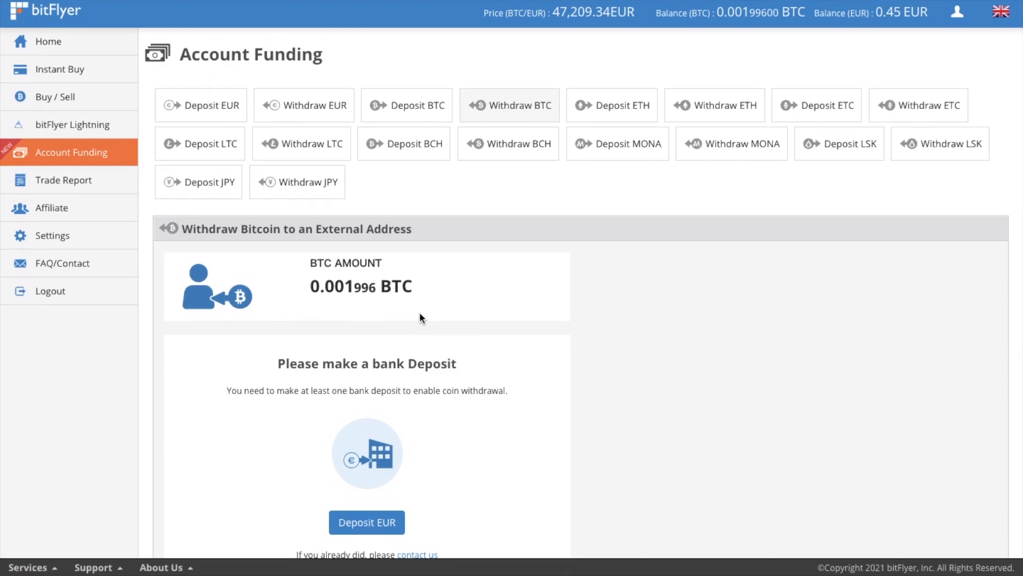
pyautogui.click(45, 97)
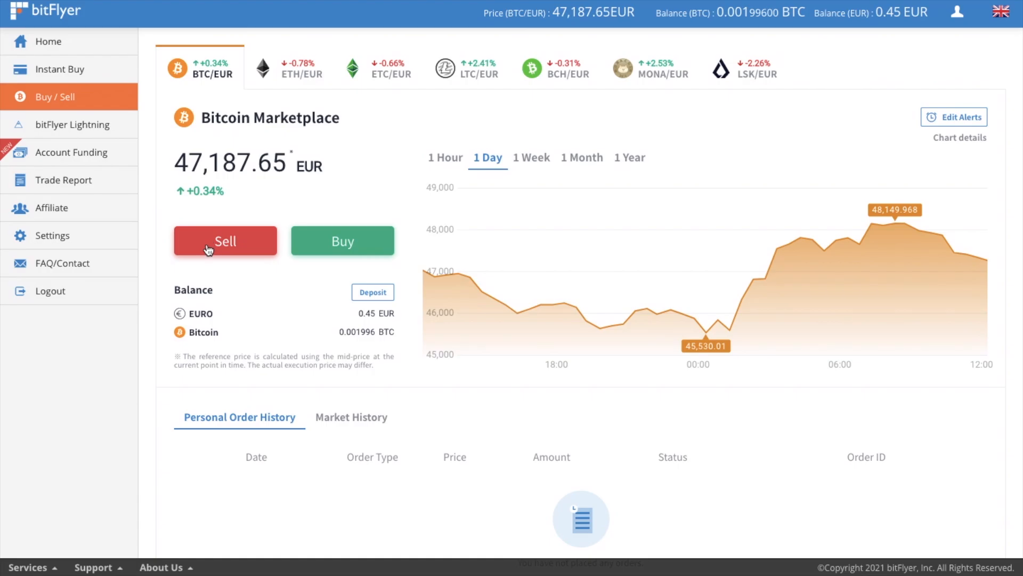
# - Preview a simple sell of 0.001996 BTC worth about 91.83 EUR, then discard it unconfirmed
pyautogui.click(224, 239)
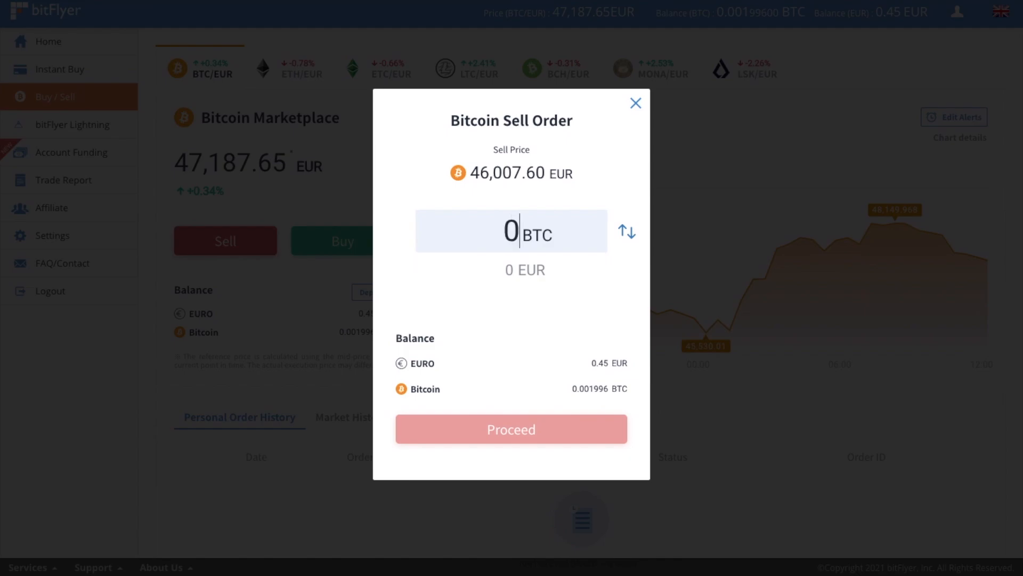
pyautogui.write('0.001996')
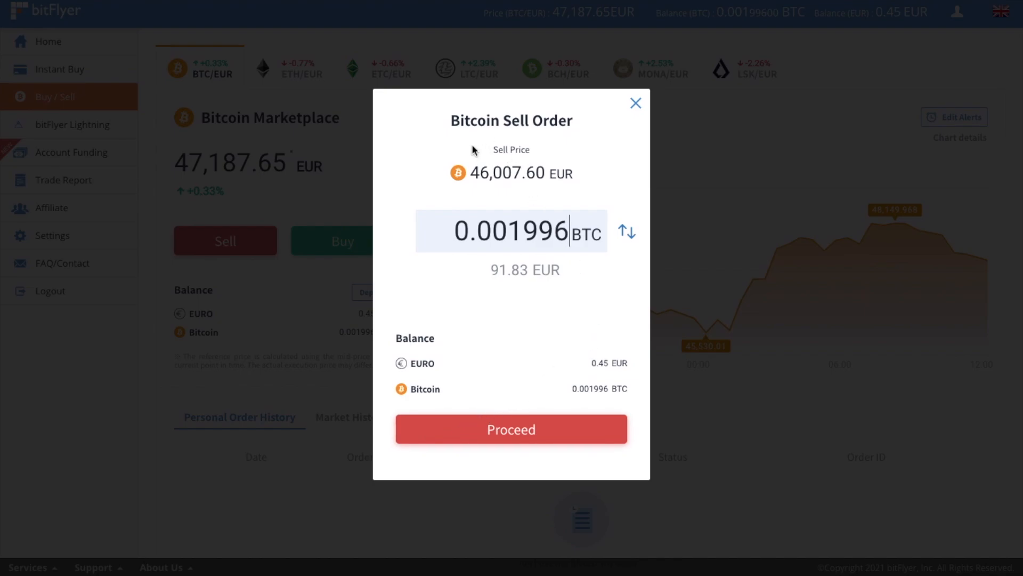
pyautogui.moveTo(615, 140)
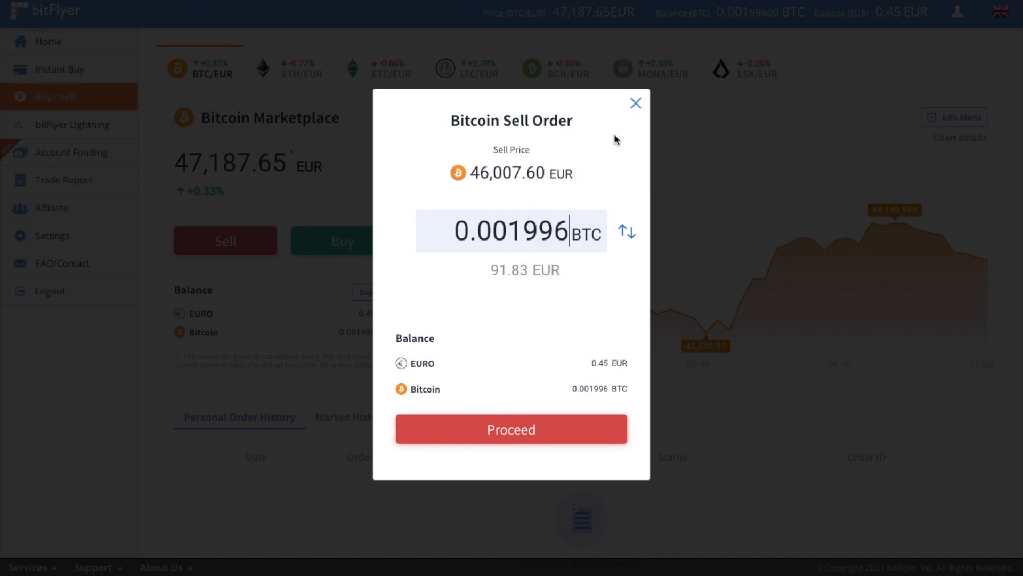
pyautogui.click(72, 123)
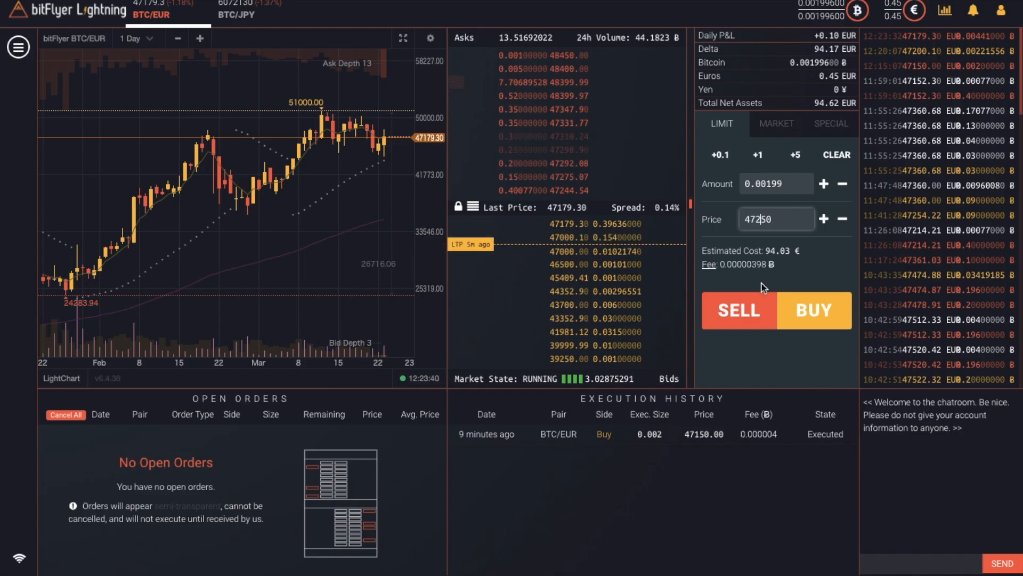
# - Execute the limit sell of 0.00199 BTC at 47,250 EUR and confirm it
pyautogui.click(738, 310)
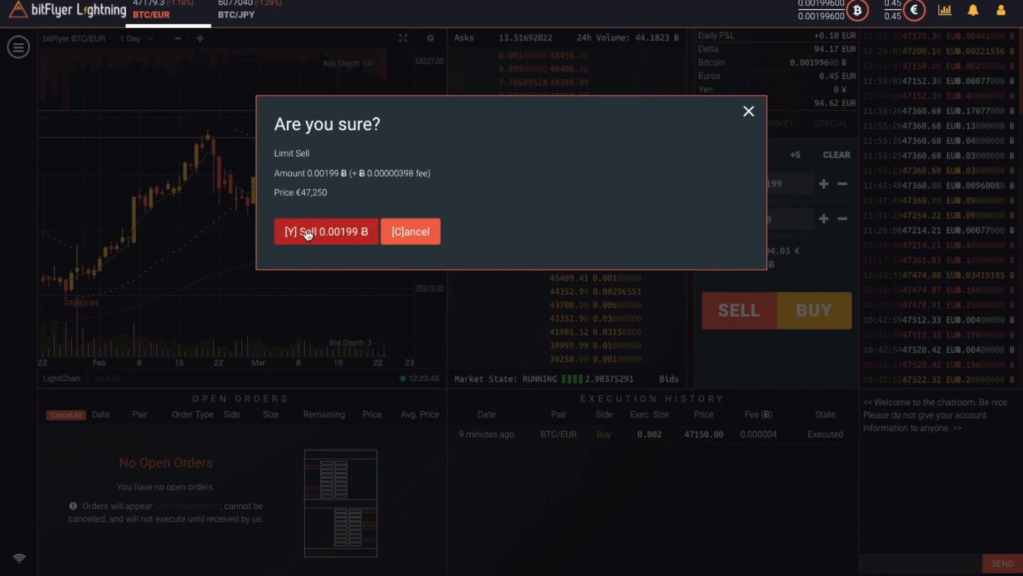
pyautogui.click(326, 231)
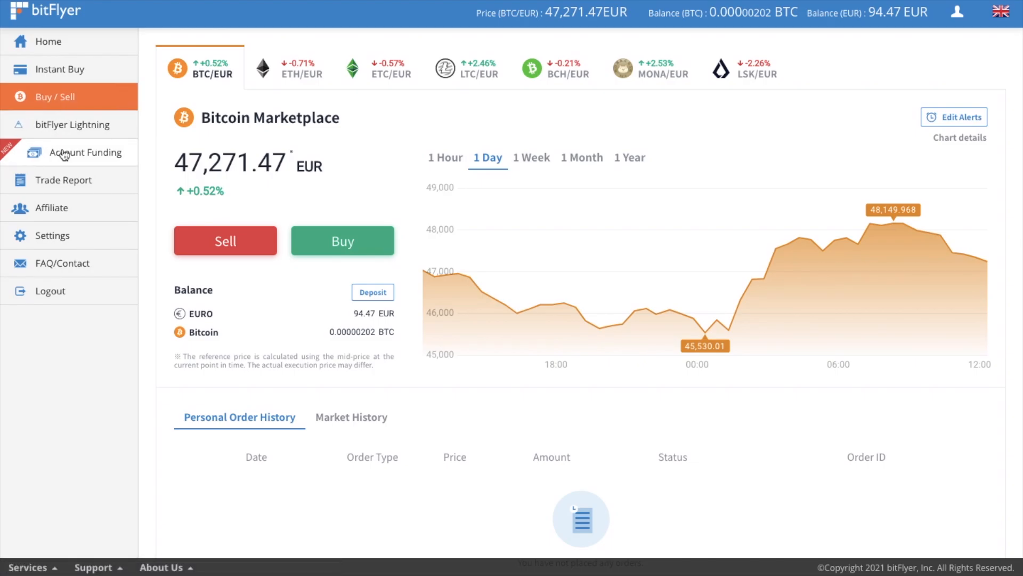
# - View the Withdraw EUR page with 94.47 EUR, then the FAQ stating a SEPA deposit is required before withdrawing
pyautogui.click(86, 153)
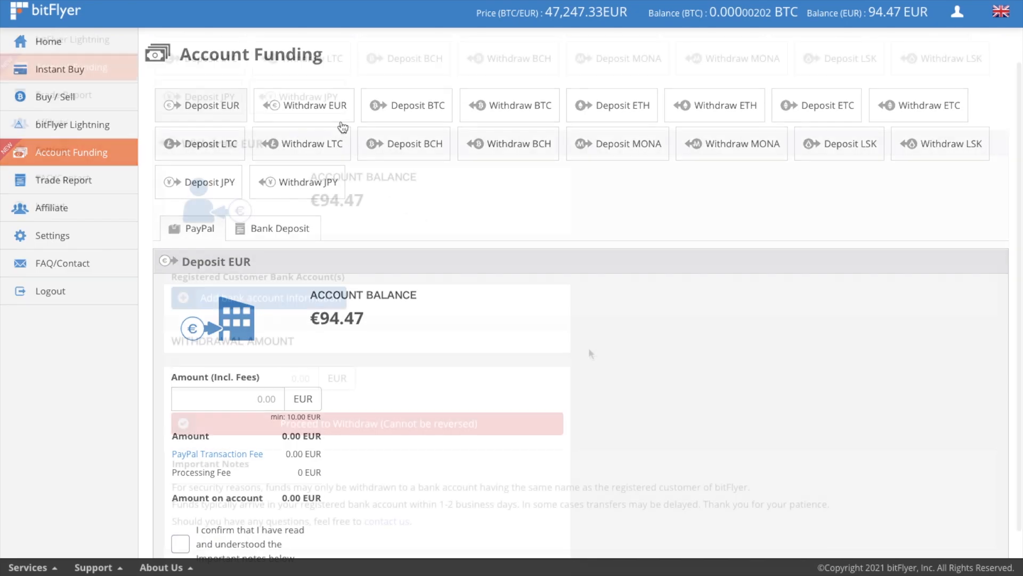
pyautogui.click(304, 105)
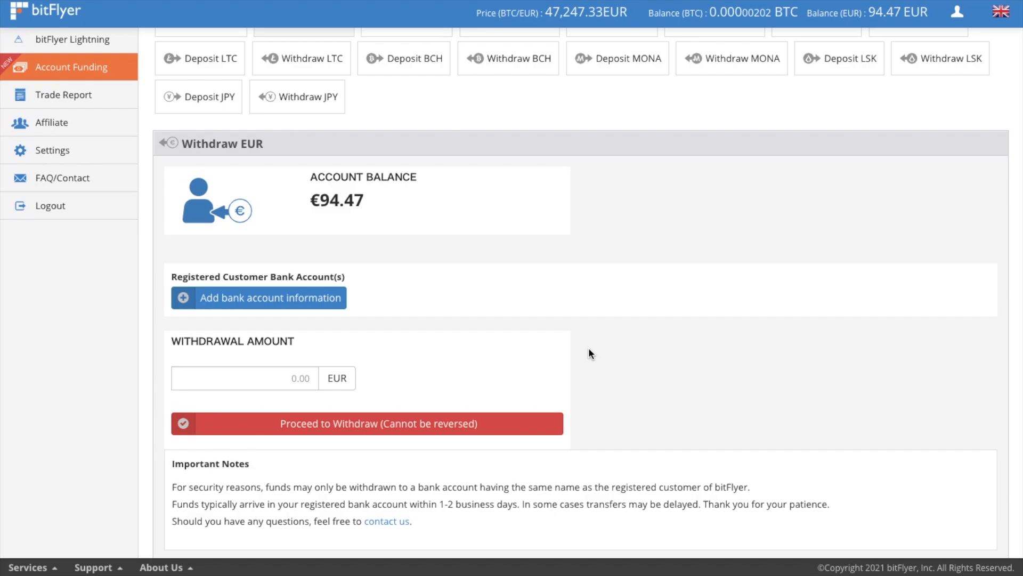
pyautogui.moveTo(344, 499)
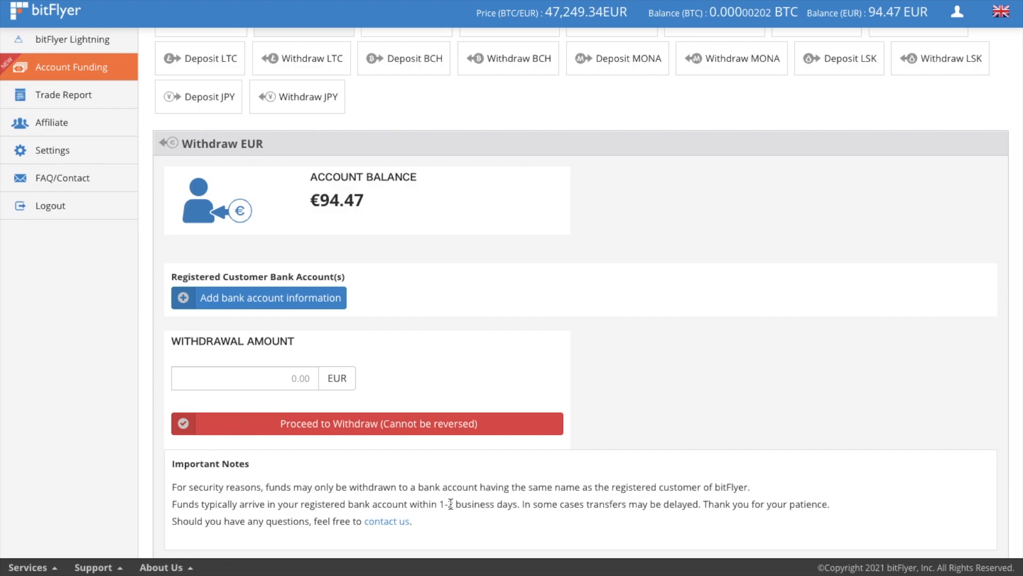
pyautogui.moveTo(337, 501)
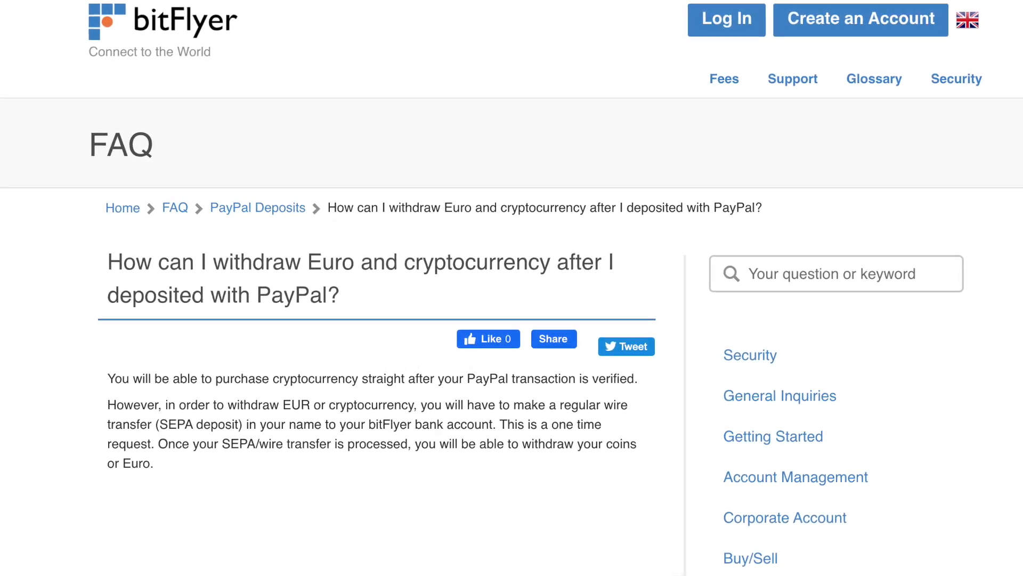
pyautogui.scroll(-3)
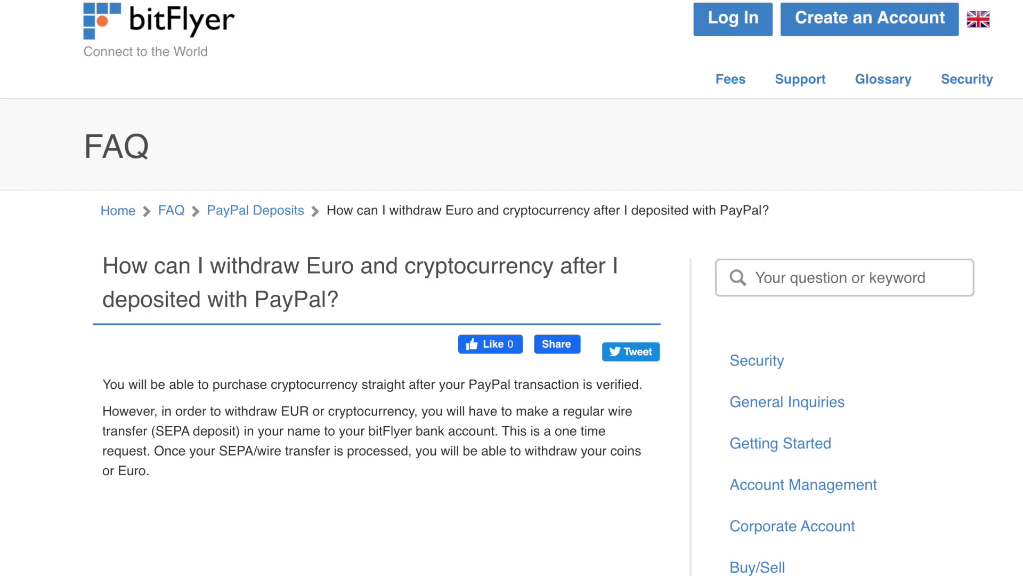